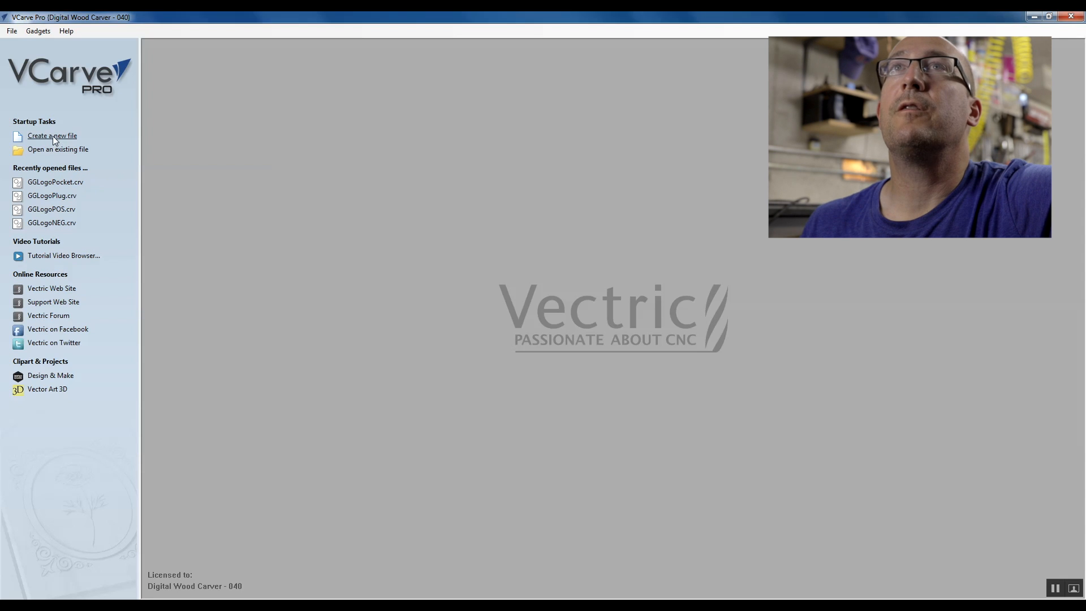
# Create a 3x3x0.5-inch job and import the GG Logo 2016 Reversed.ai vectors
pyautogui.click(52, 135)
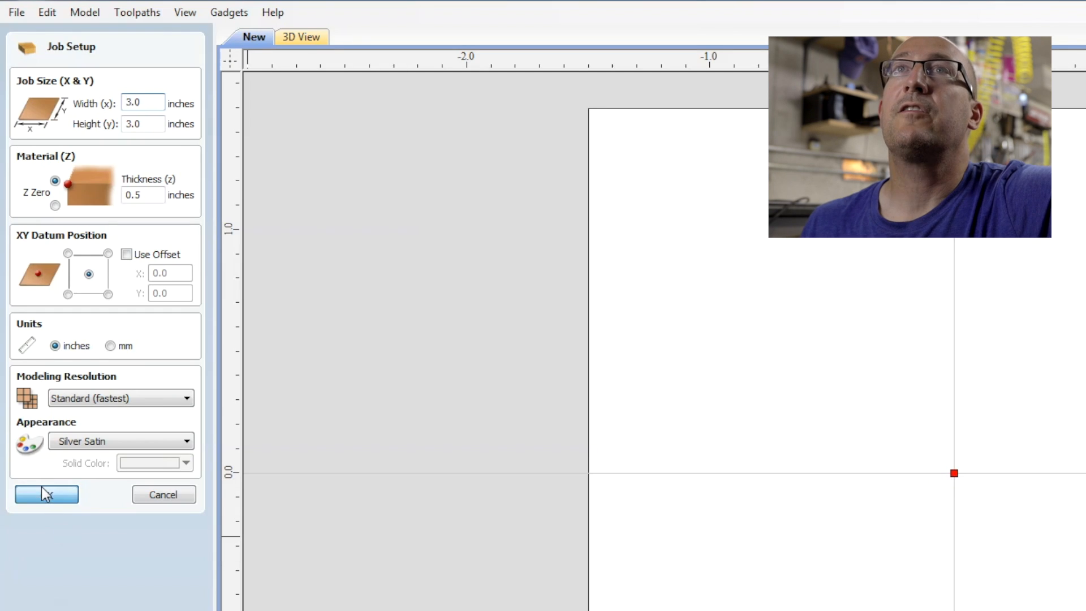
pyautogui.click(46, 493)
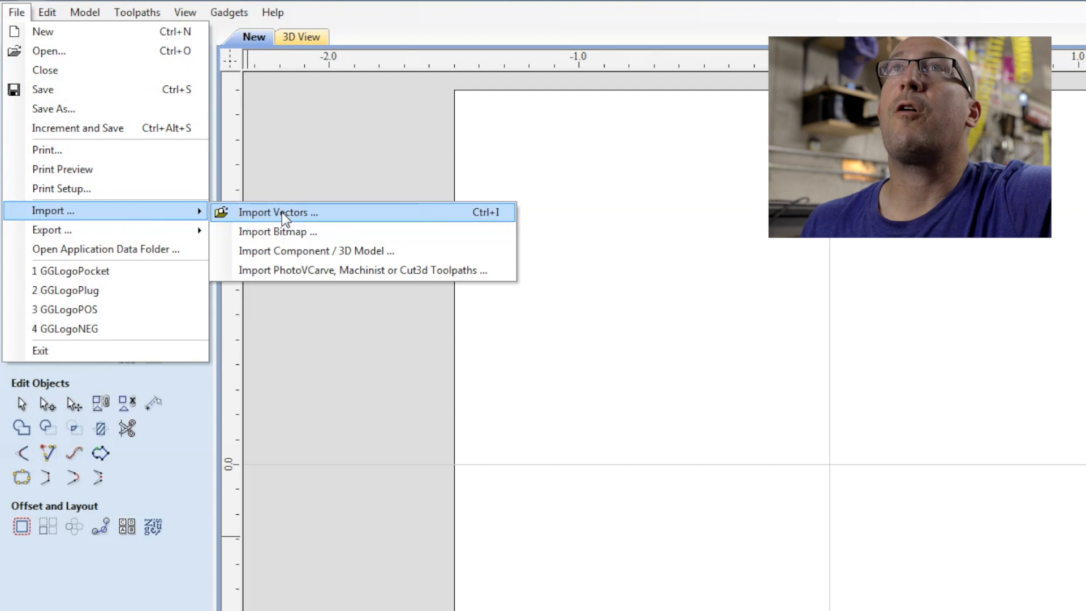
pyautogui.click(279, 213)
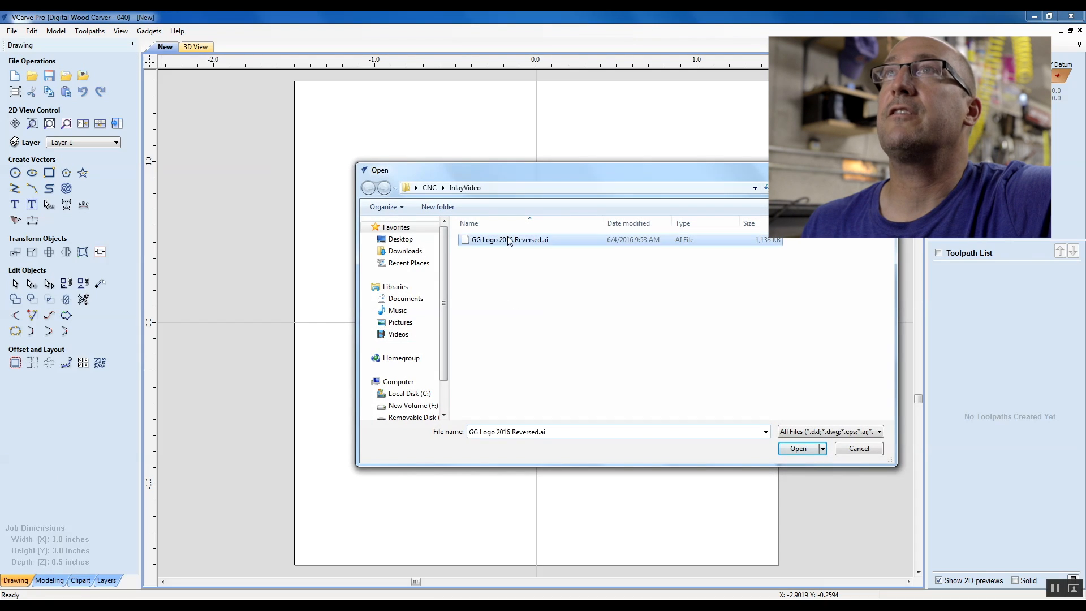
pyautogui.click(797, 448)
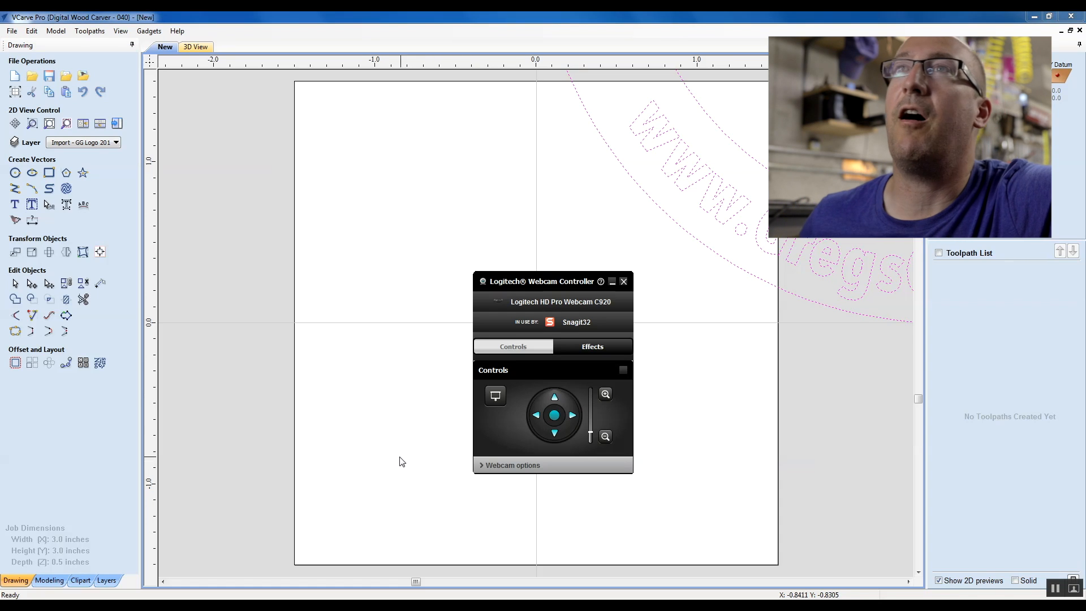
pyautogui.click(622, 281)
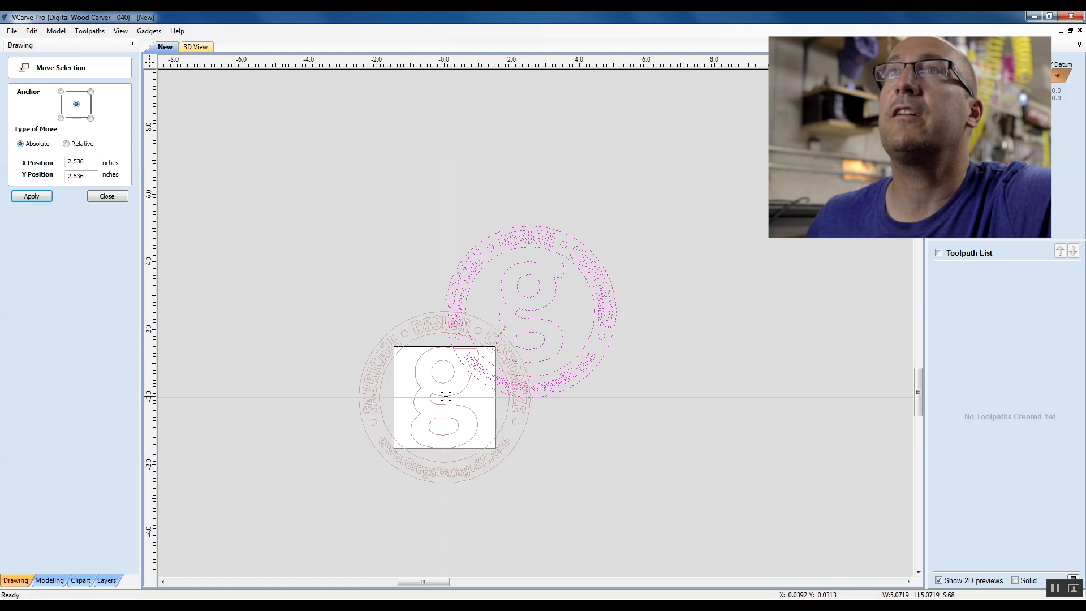
# Move the logo to X 0.0, Y 0.0 with the center anchor
pyautogui.click(32, 196)
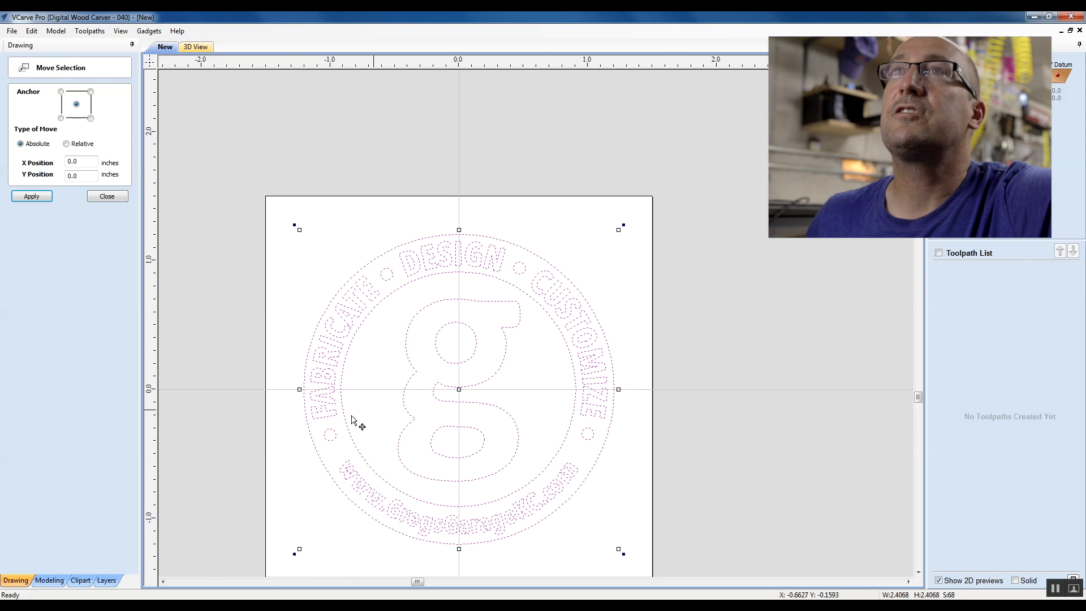
pyautogui.click(31, 196)
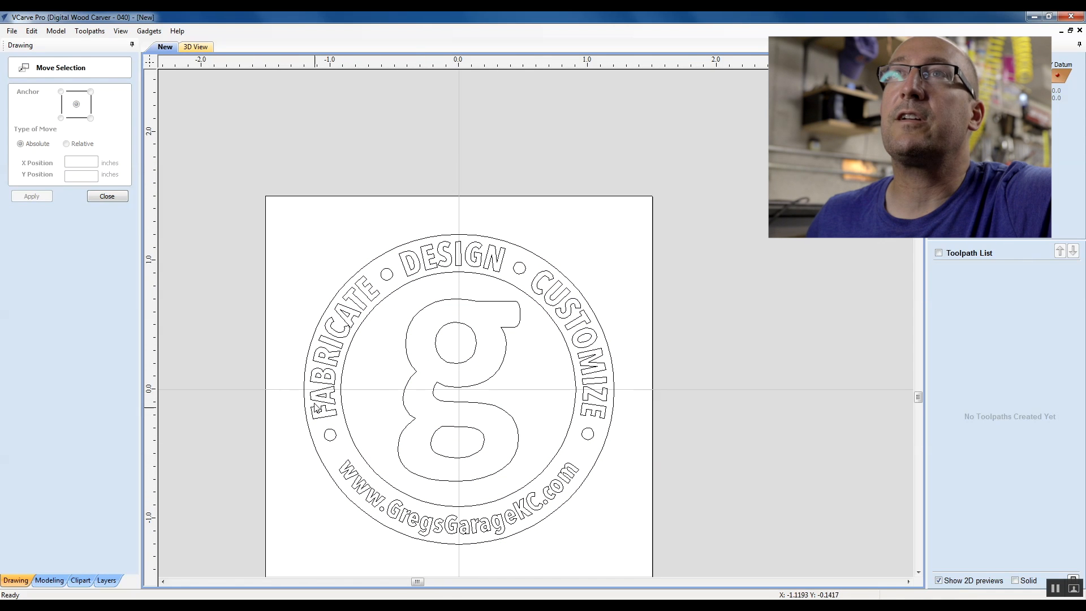
pyautogui.moveTo(353, 346)
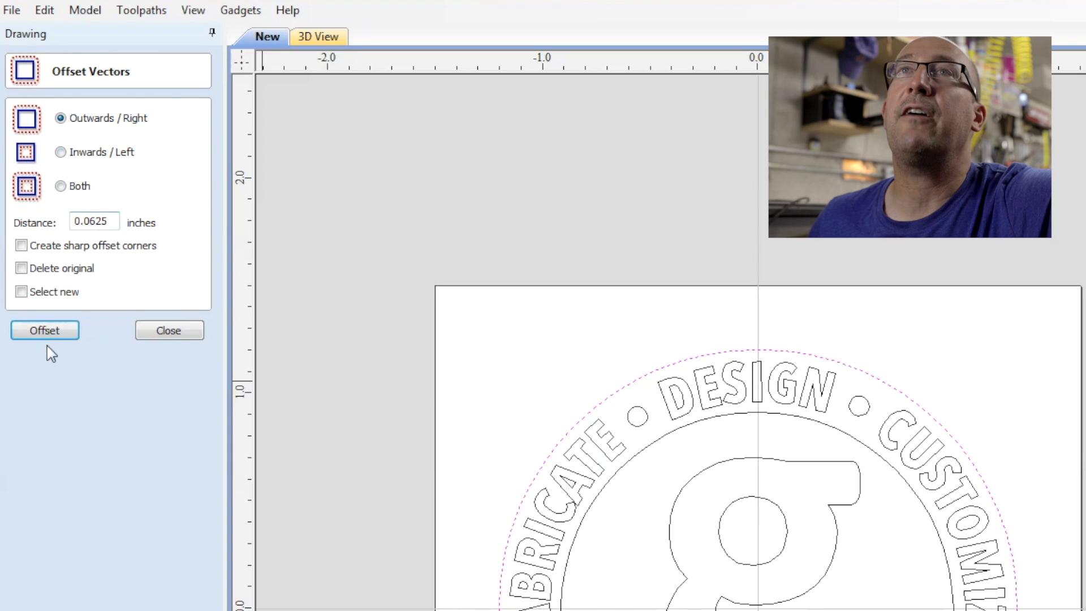
# Offset the outer circle outwards and the inner circle inwards by 0.0625 inches
pyautogui.click(44, 329)
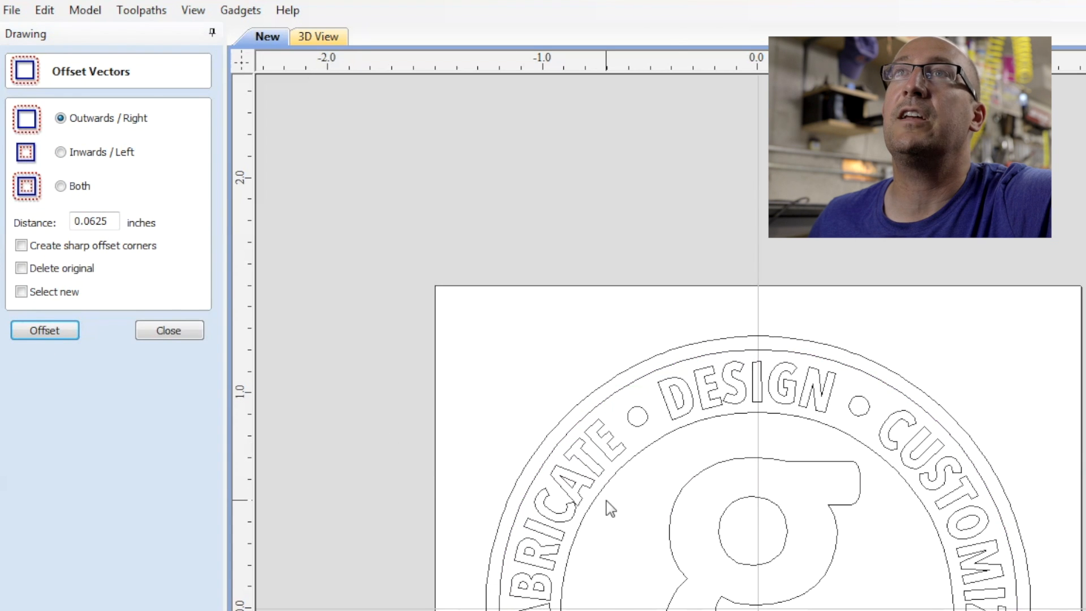
pyautogui.click(43, 330)
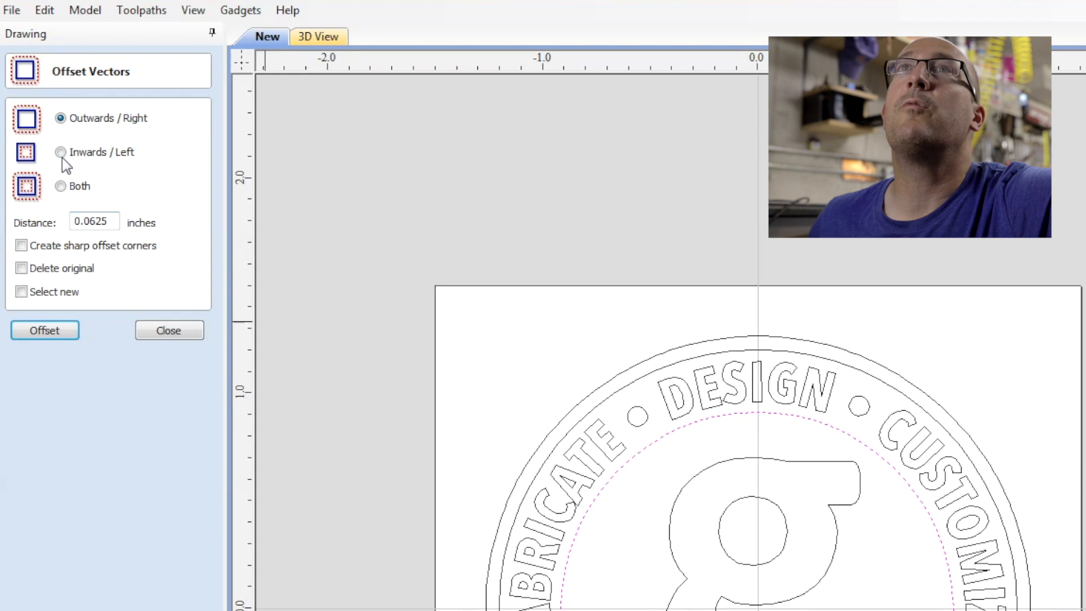
pyautogui.click(61, 151)
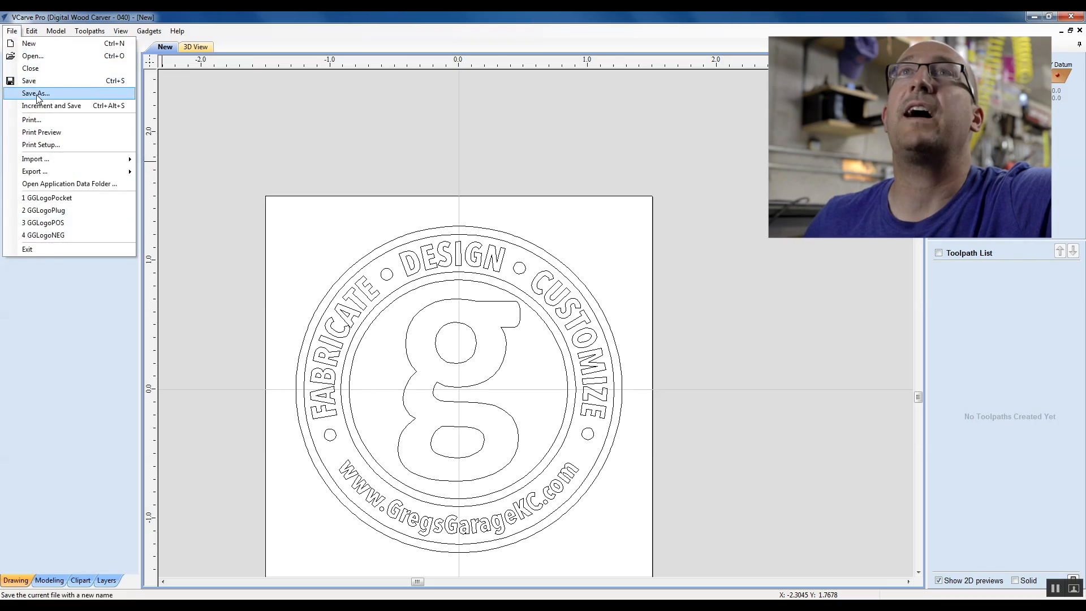
# Save the design as GGLogoPocket
pyautogui.click(35, 93)
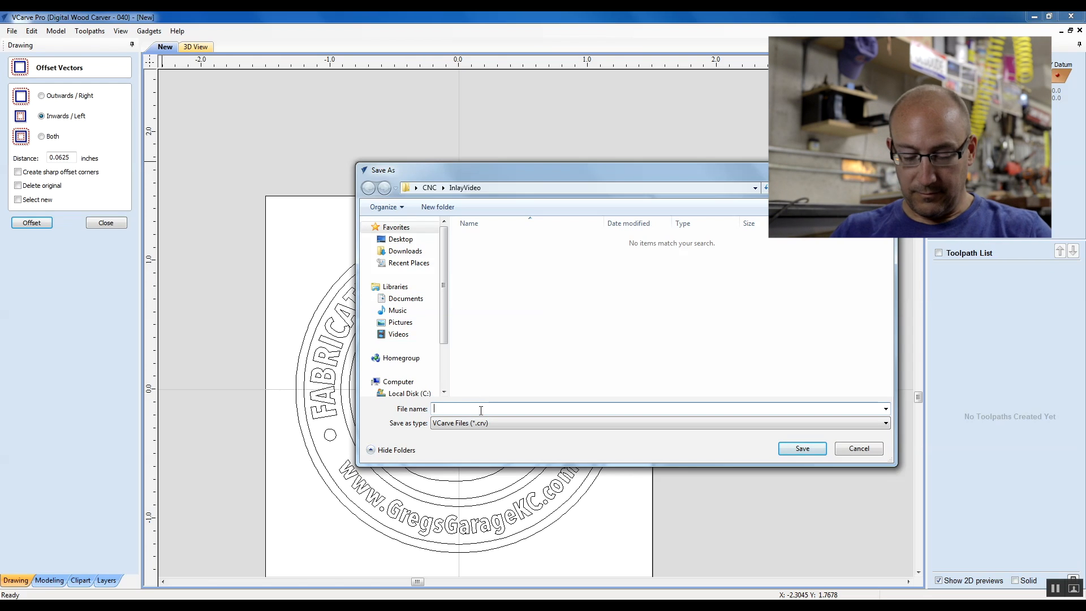
pyautogui.write('GGZ')
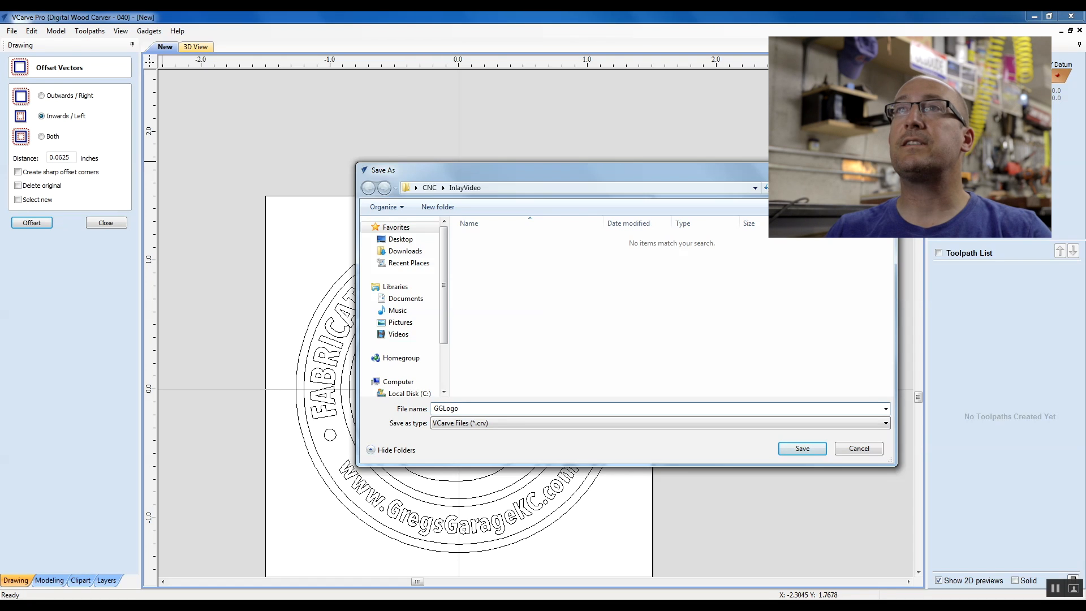
pyautogui.click(800, 448)
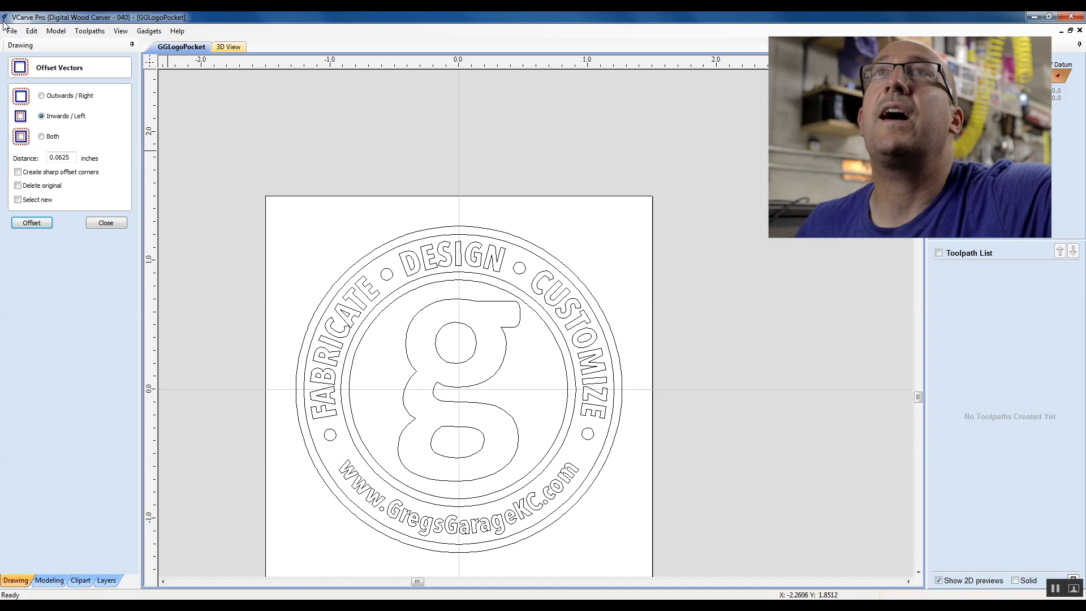
# Save a second copy of the design as GGLogoPlug
pyautogui.click(11, 31)
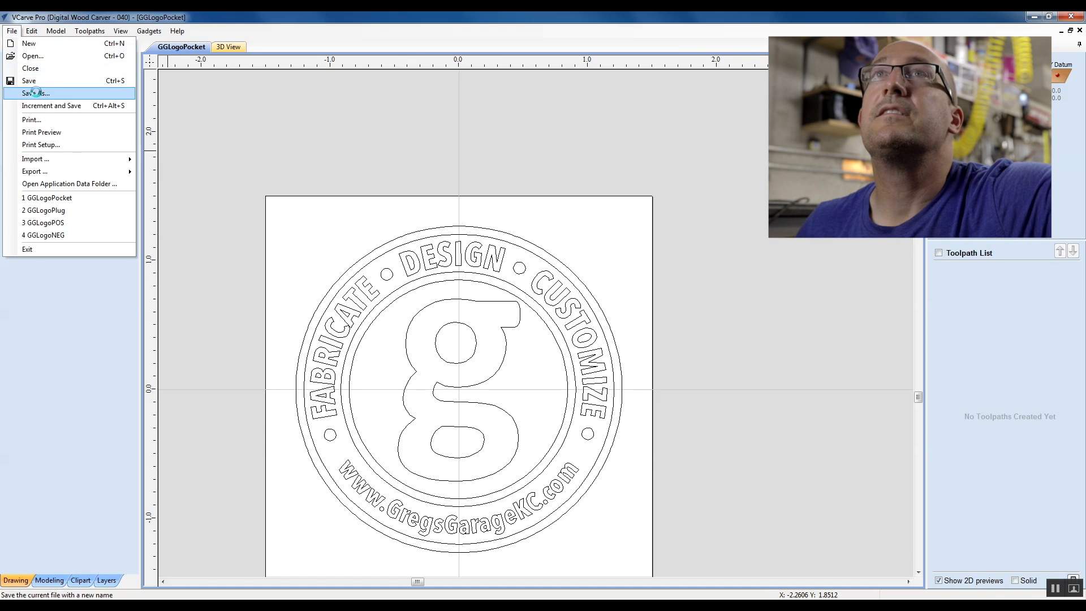
pyautogui.click(34, 93)
pyautogui.write('GGLogoP')
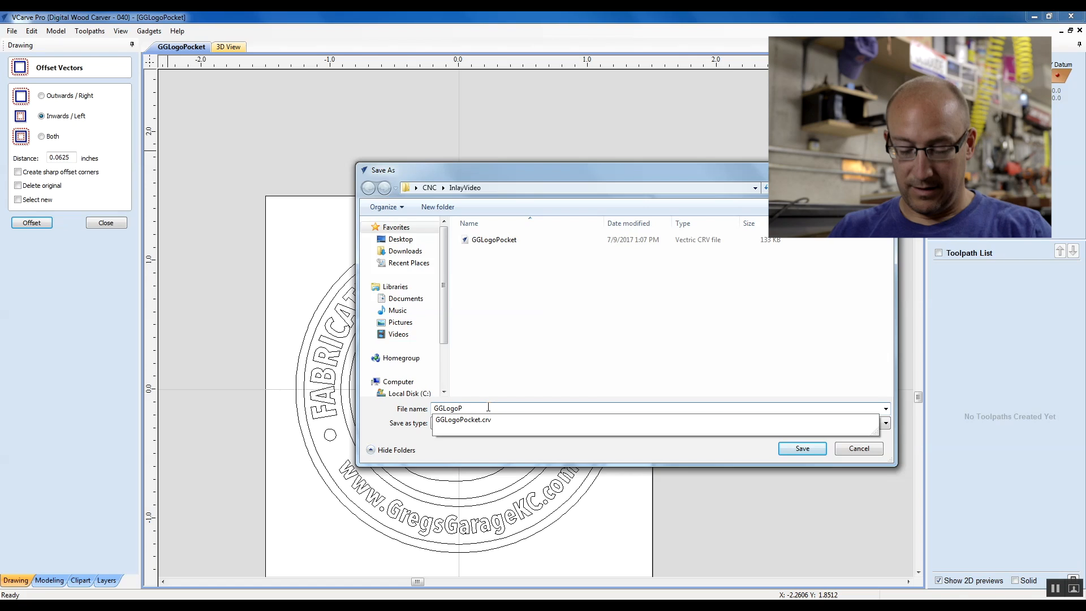
pyautogui.click(801, 448)
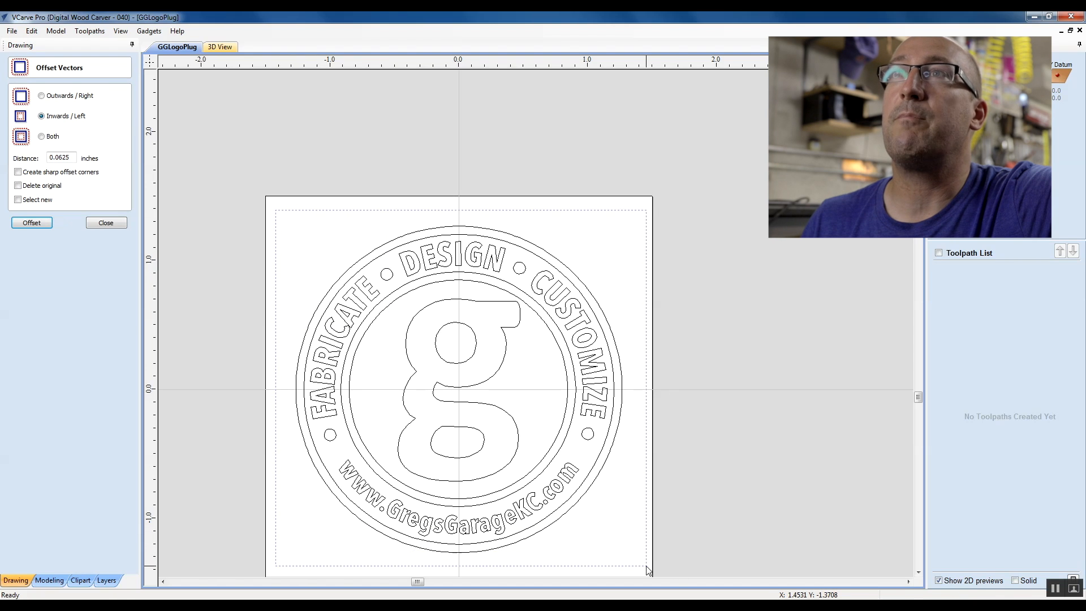
# Flip the logo horizontally and draw a border rectangle near the material edges
pyautogui.click(31, 223)
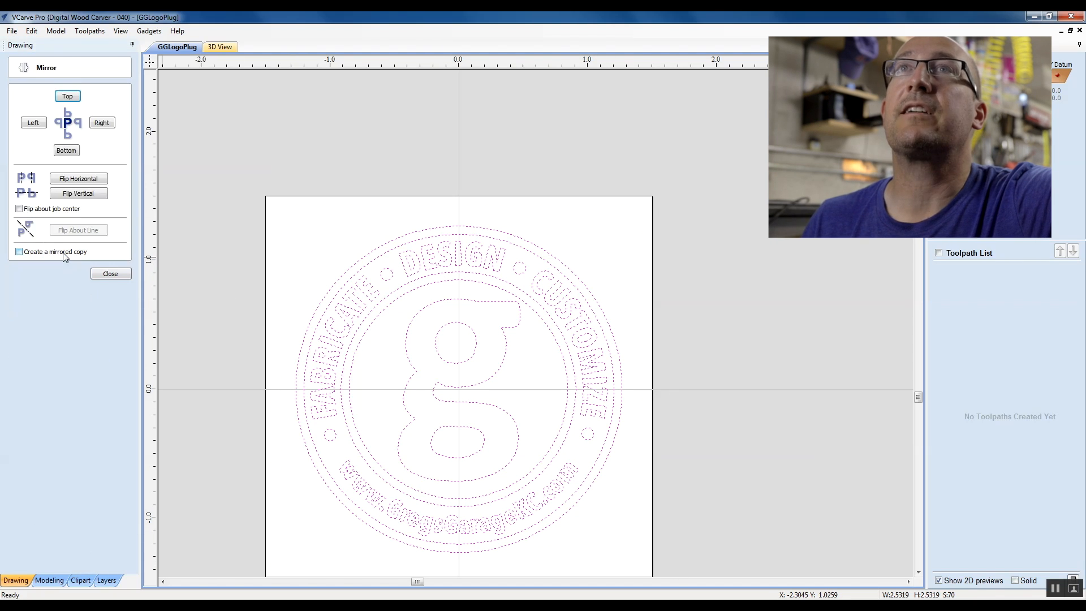
pyautogui.click(78, 178)
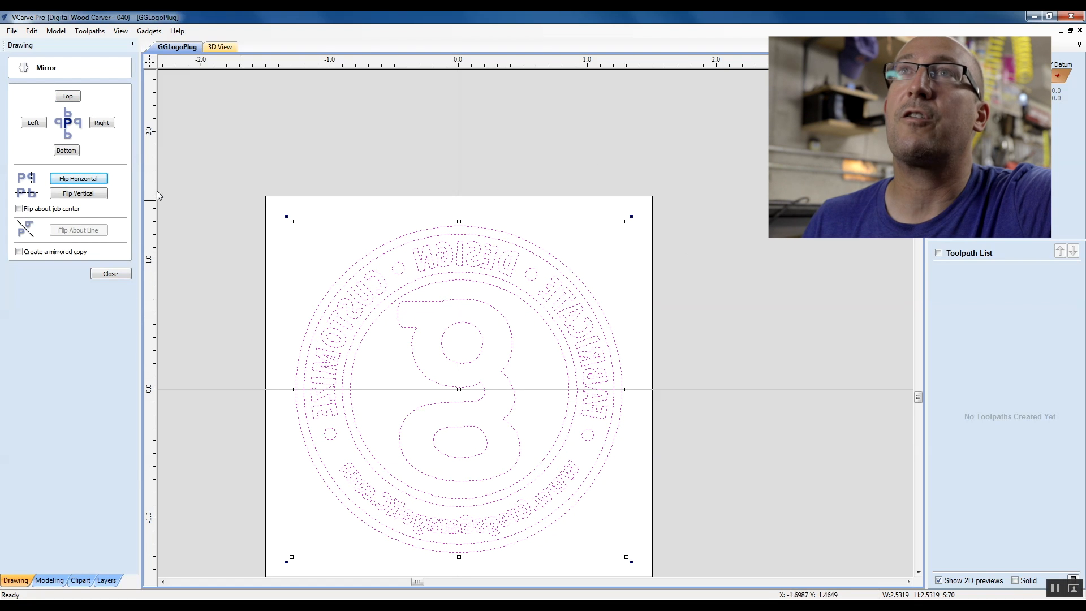
pyautogui.click(109, 273)
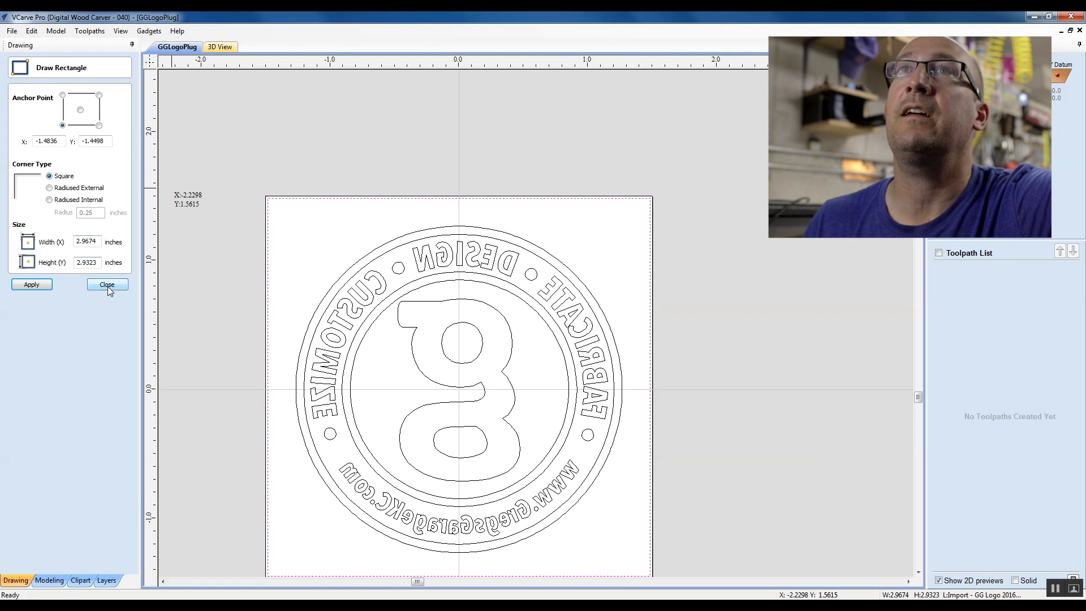
pyautogui.click(107, 284)
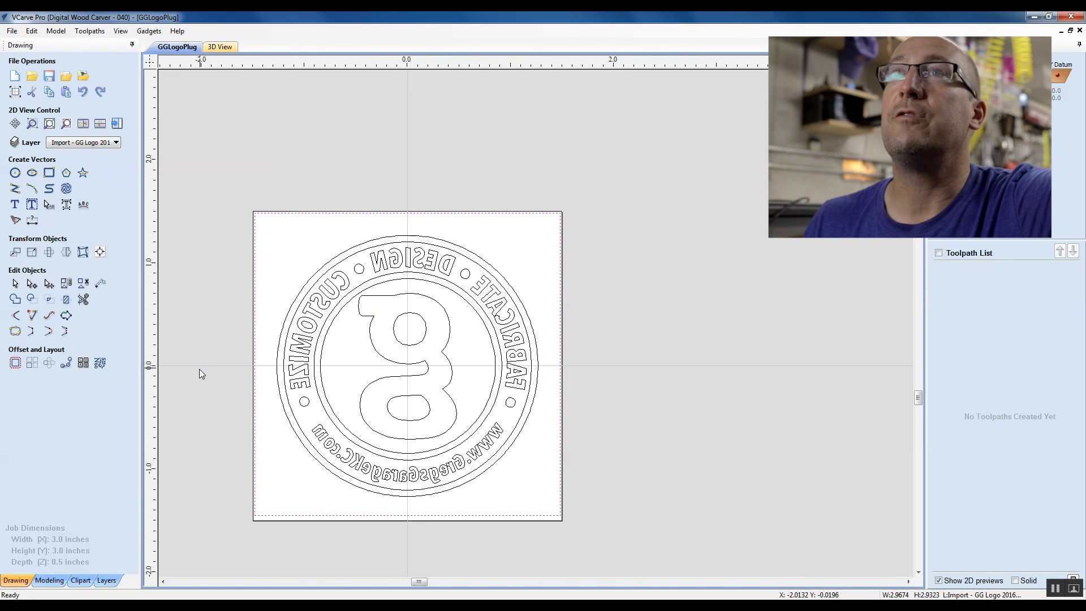
# Open the toolpath panel for a V-carve with 60° V-bit and 0.124-inch end mill
pyautogui.click(89, 31)
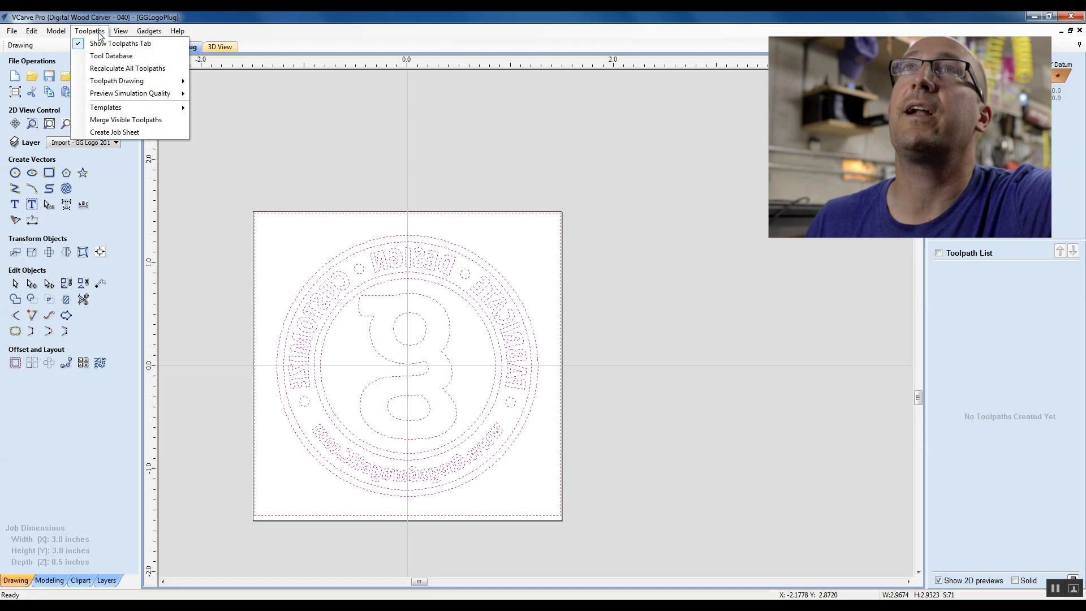
pyautogui.click(89, 31)
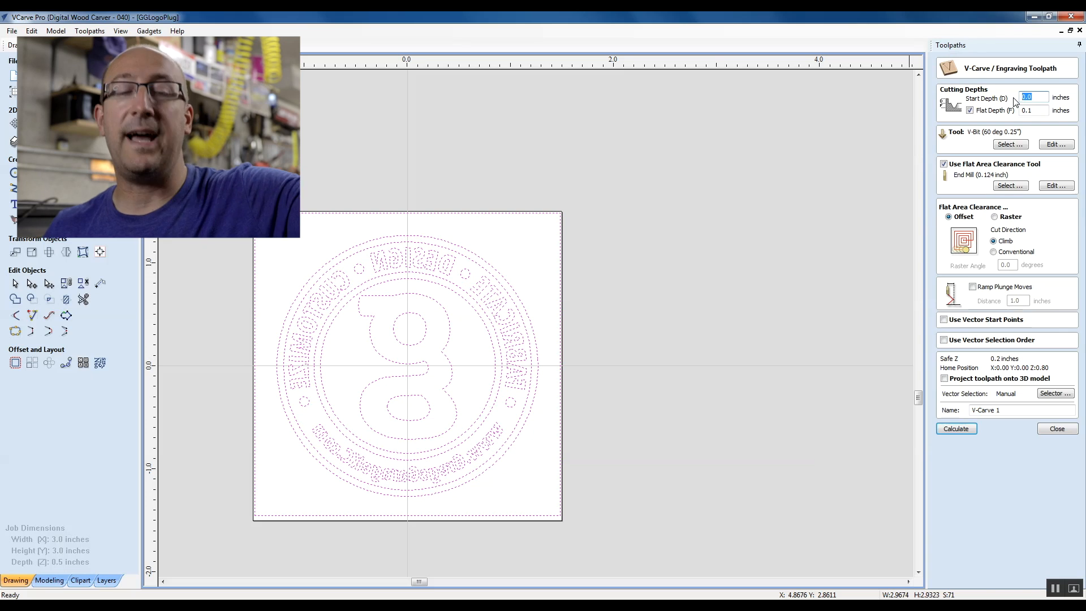
# Enter a 0.1-inch start depth in the V-Carve toolpath form
pyautogui.write('.1')
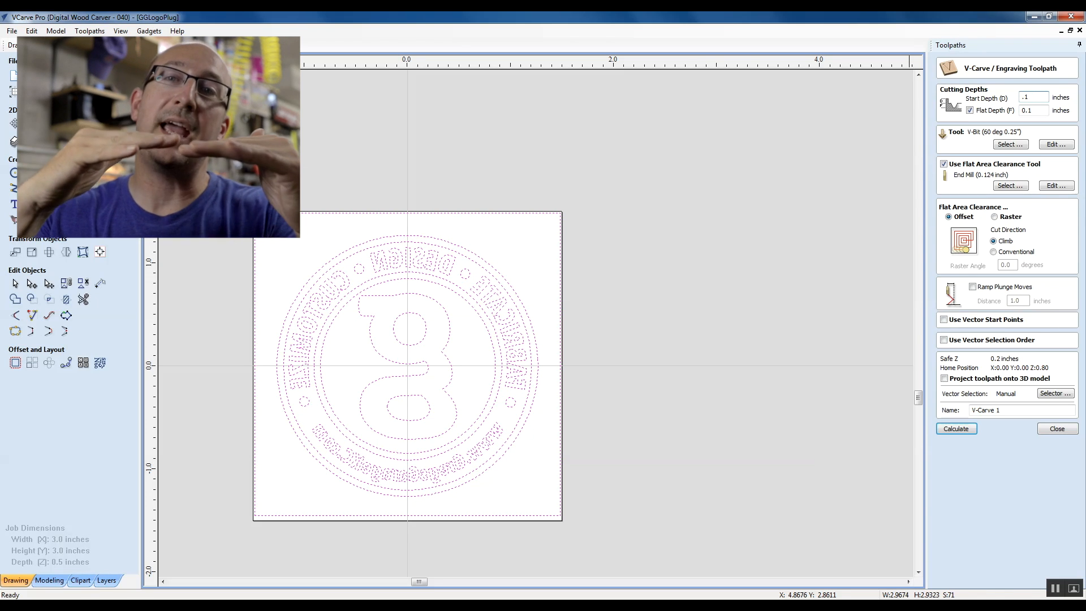
pyautogui.click(969, 110)
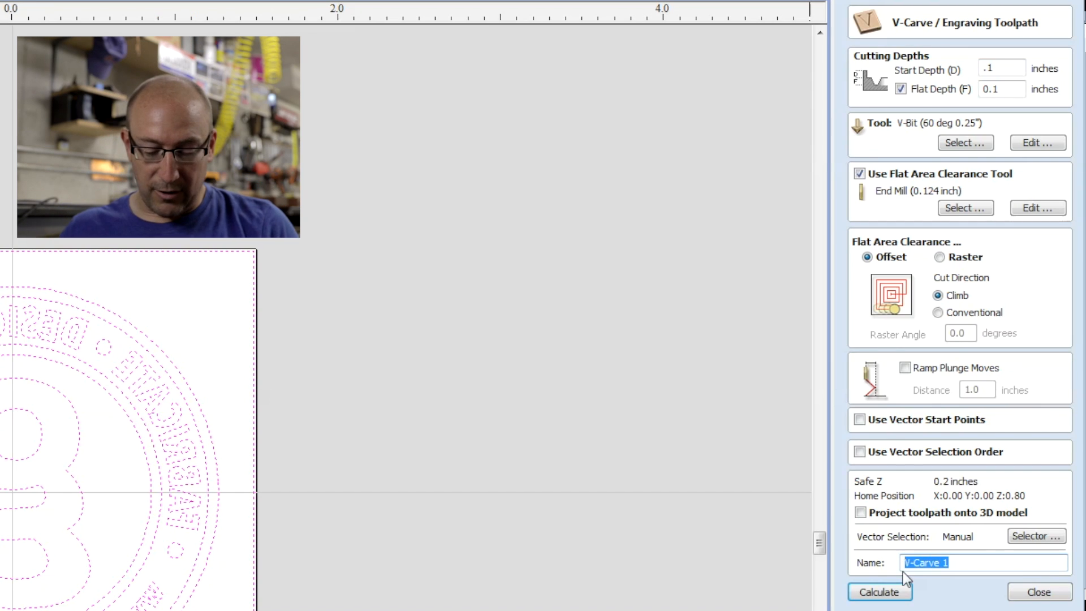
# Name the toolpath GGLogo Plug, calculate it, and open the Save Toolpaths form
pyautogui.write('gG')
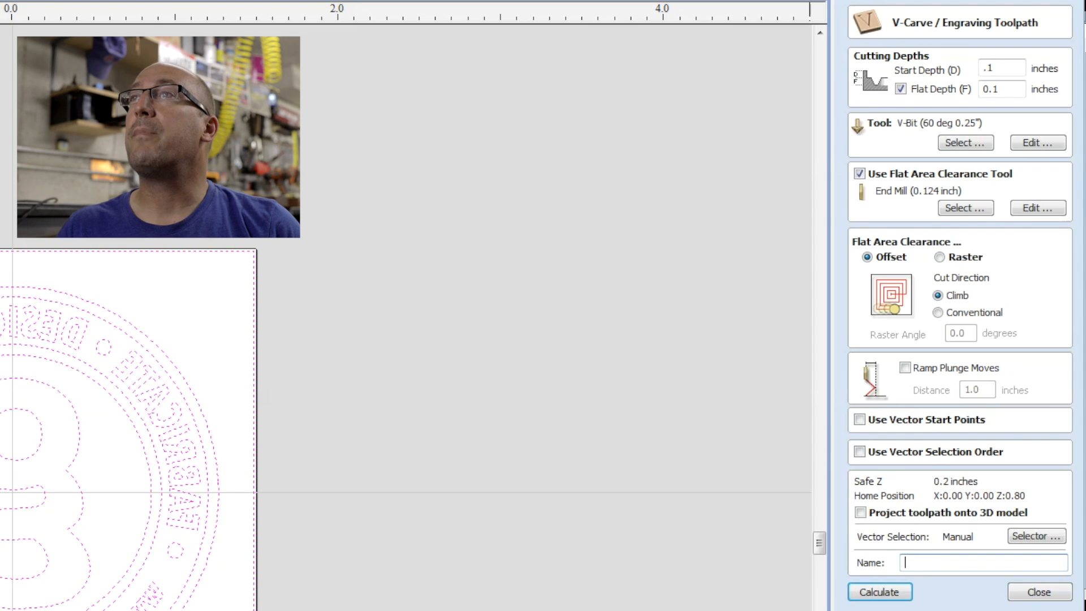
pyautogui.write('GGLogo Plug')
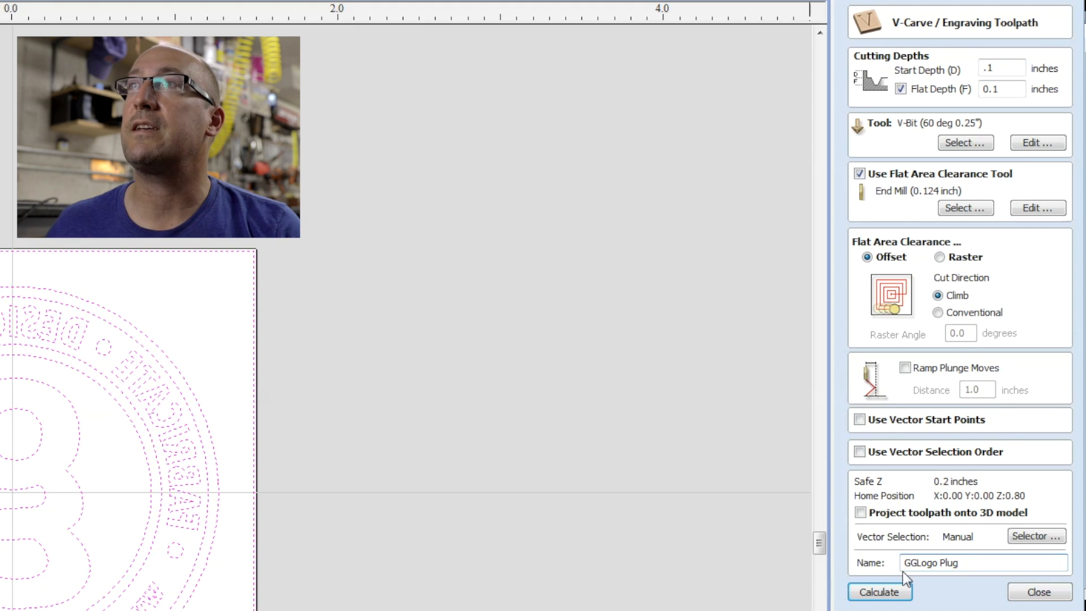
pyautogui.click(879, 592)
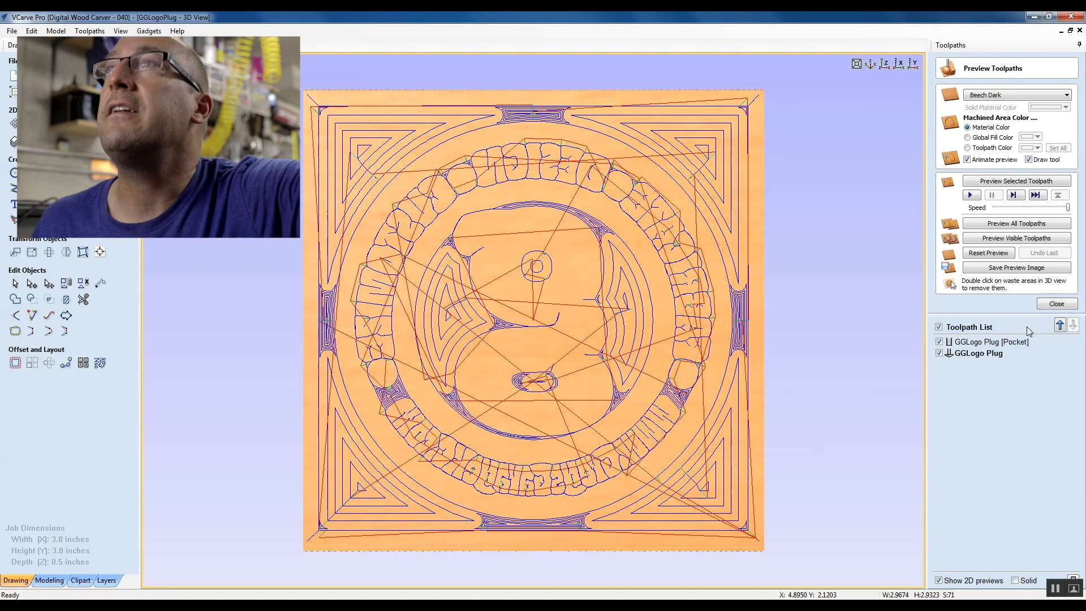
pyautogui.moveTo(388, 285)
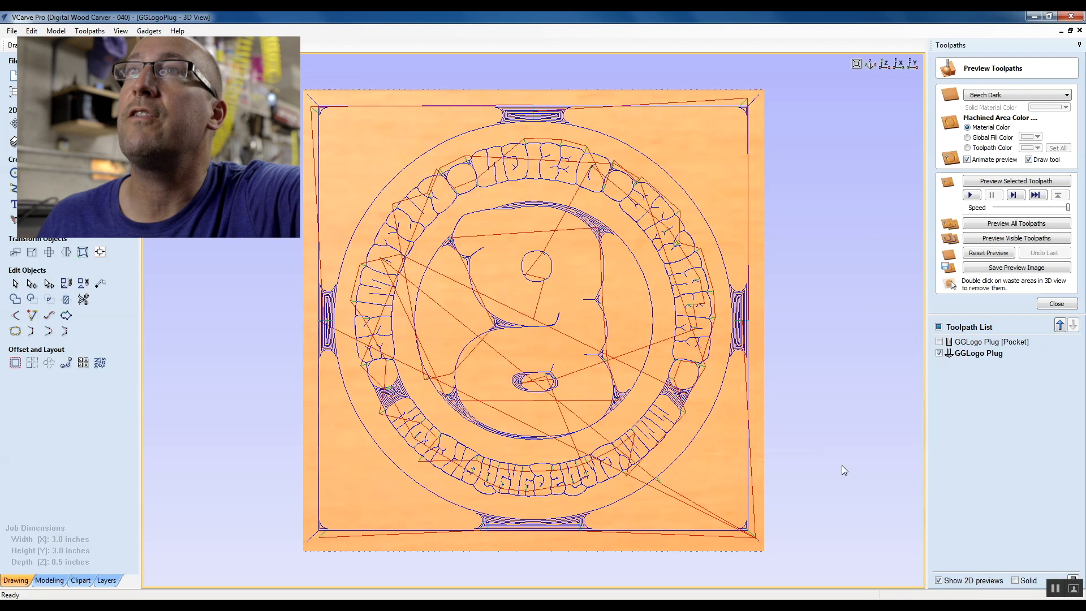
pyautogui.click(940, 342)
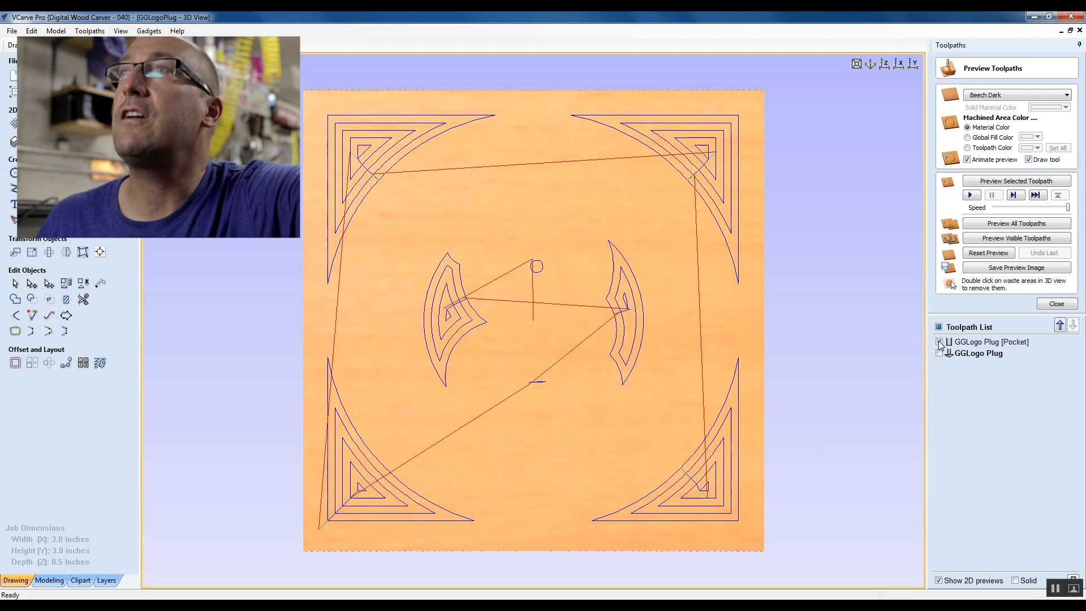
pyautogui.click(940, 342)
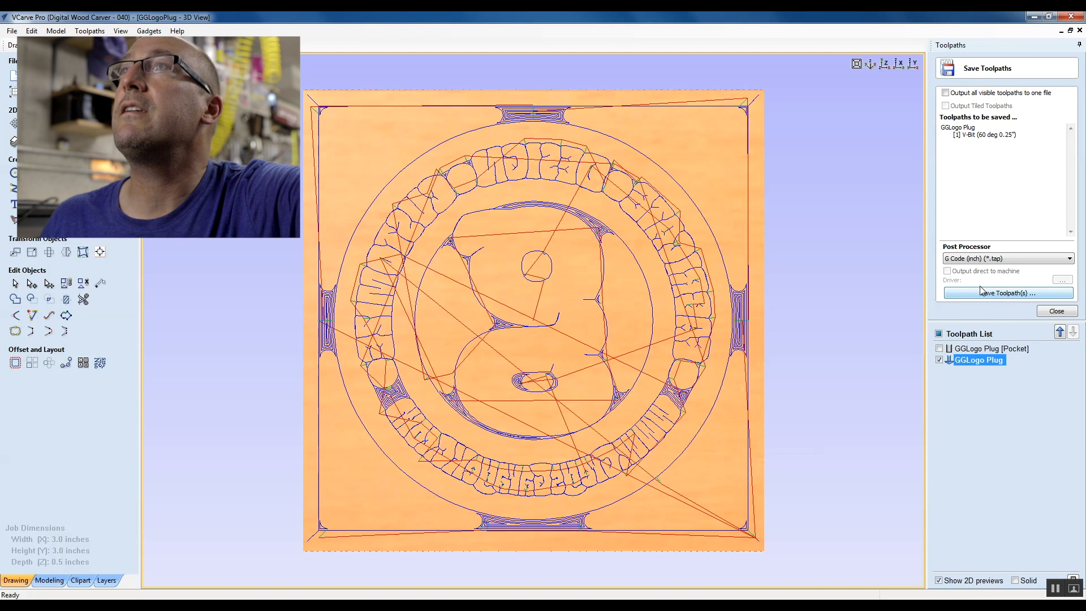
# Save the V-bit toolpath as G-code file 01 GGLogo Plug VBIT 60D
pyautogui.click(1005, 292)
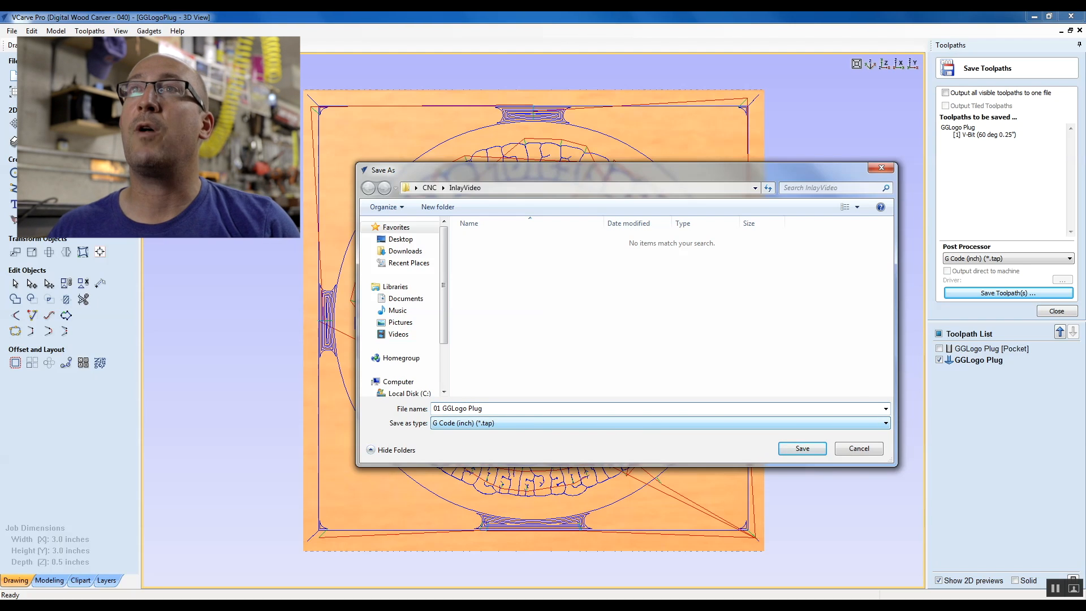
pyautogui.click(485, 407)
pyautogui.write(' V')
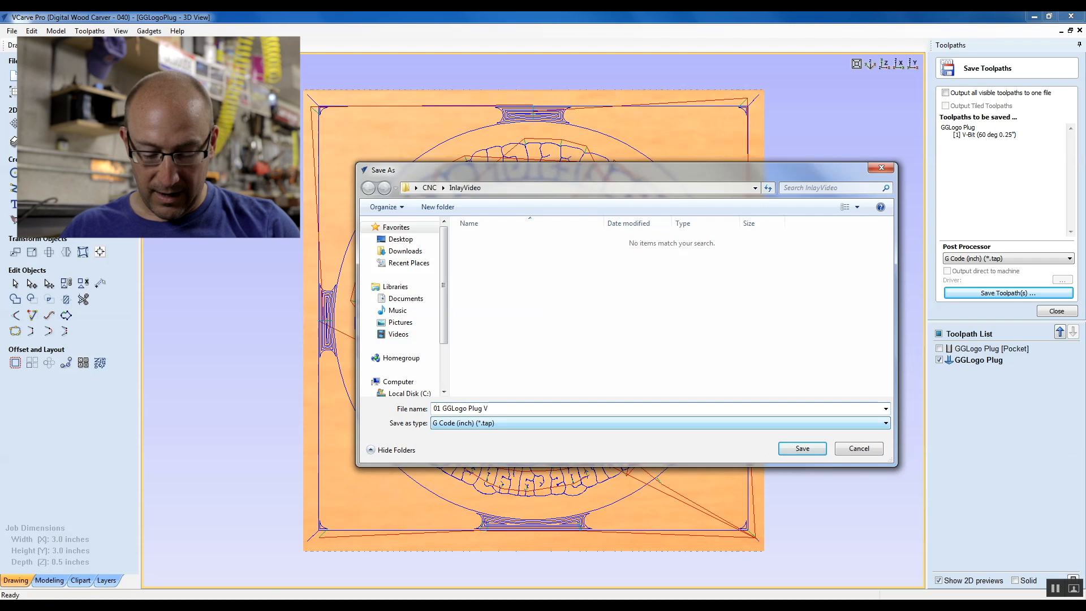
pyautogui.write('BIT 60')
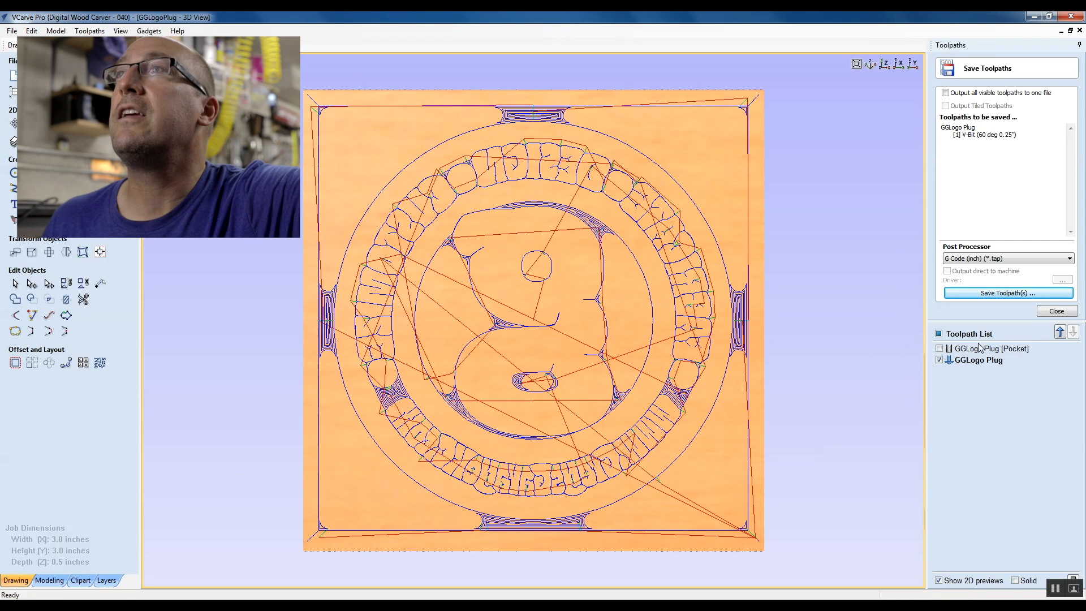
# Save the GGLogo Plug pocket toolpath as 02 GGLogo Plug 1-8 EndMill
pyautogui.click(990, 348)
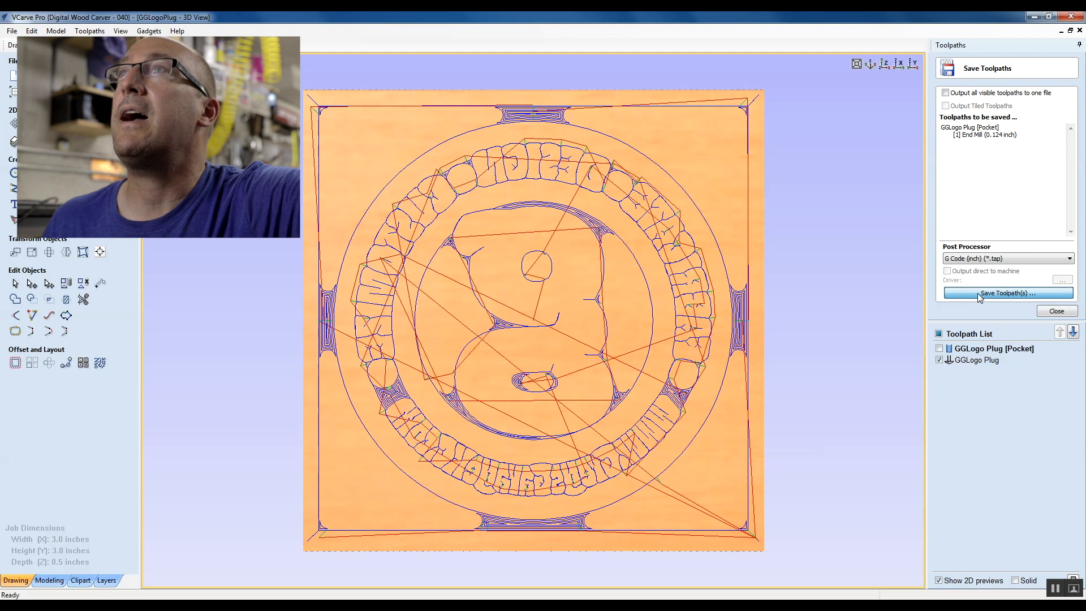
pyautogui.click(1005, 292)
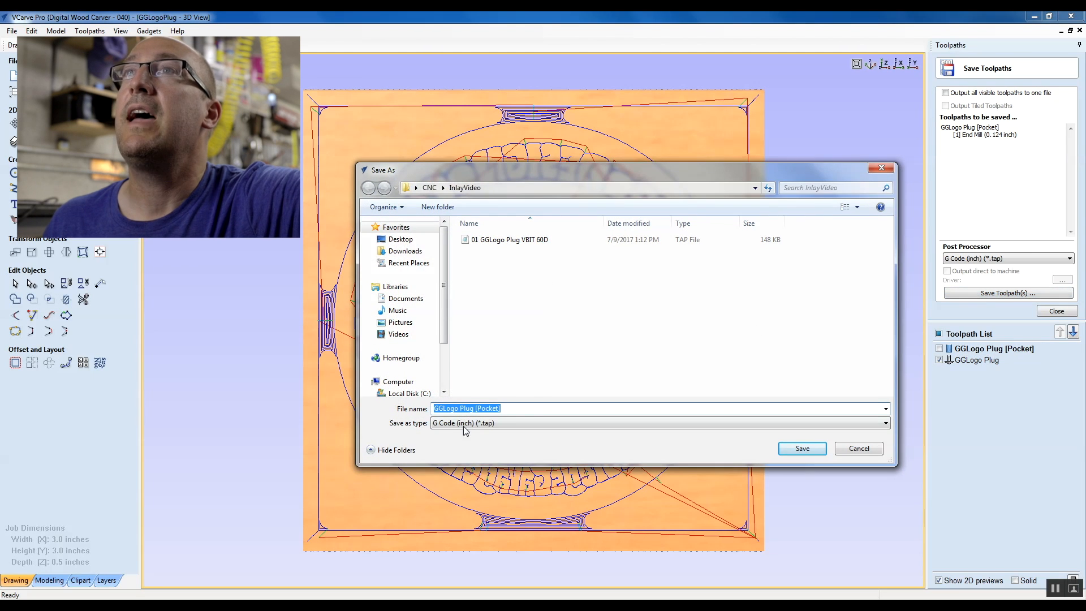
pyautogui.write('02')
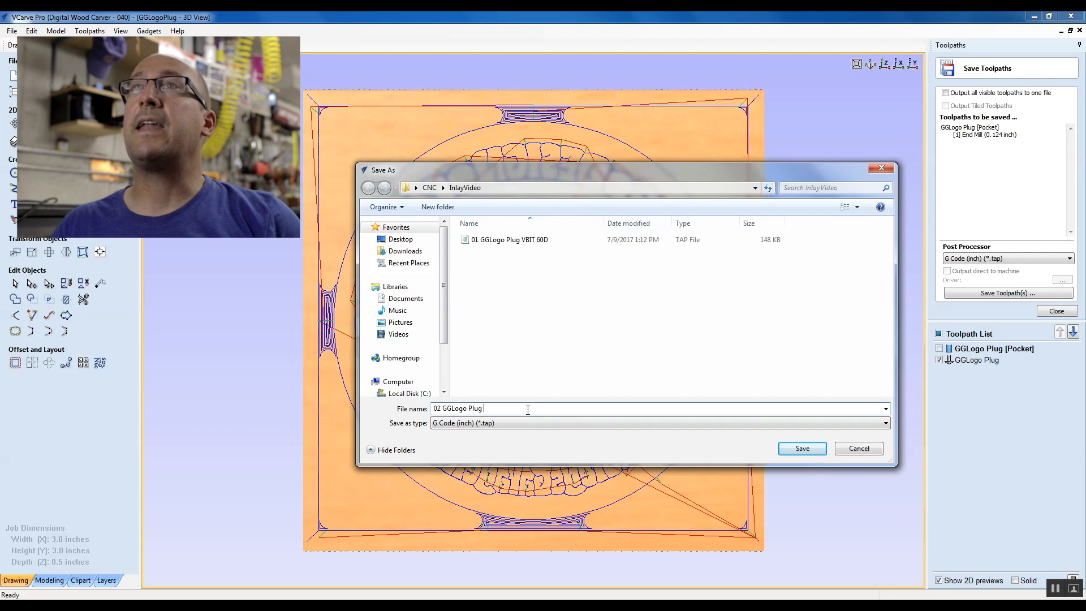
pyautogui.write('1-8')
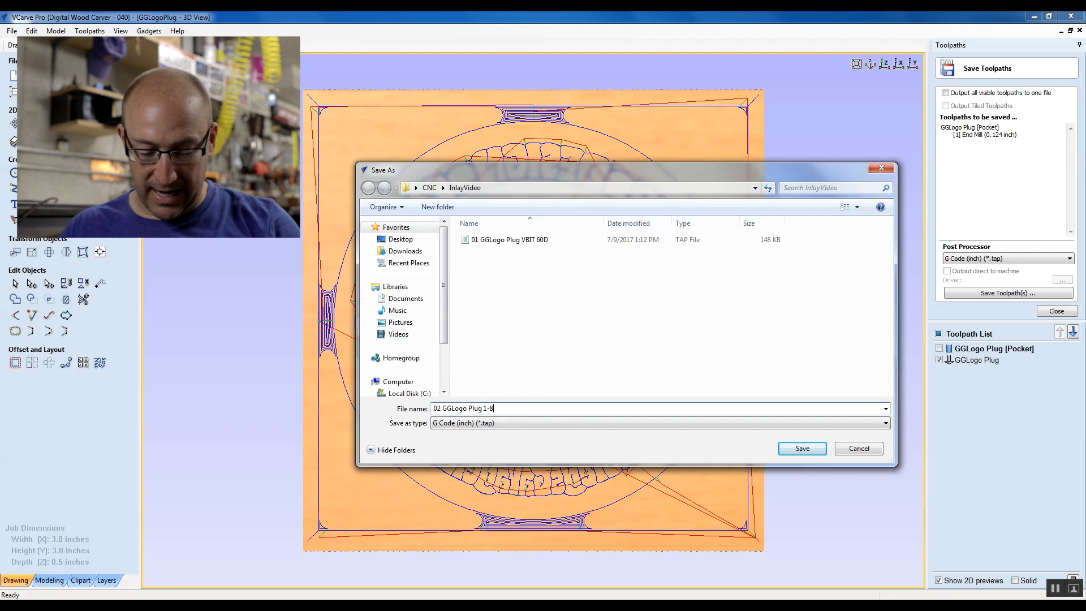
pyautogui.write('EndMill')
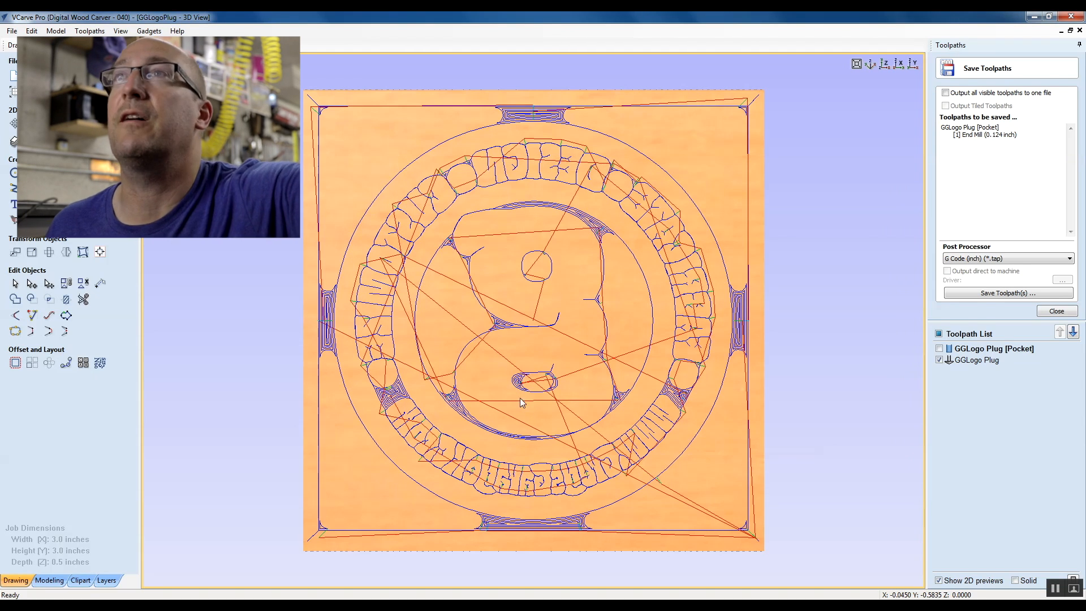
# Save the plug project and open GGLogoPocket from the InlayVideo folder
pyautogui.click(12, 31)
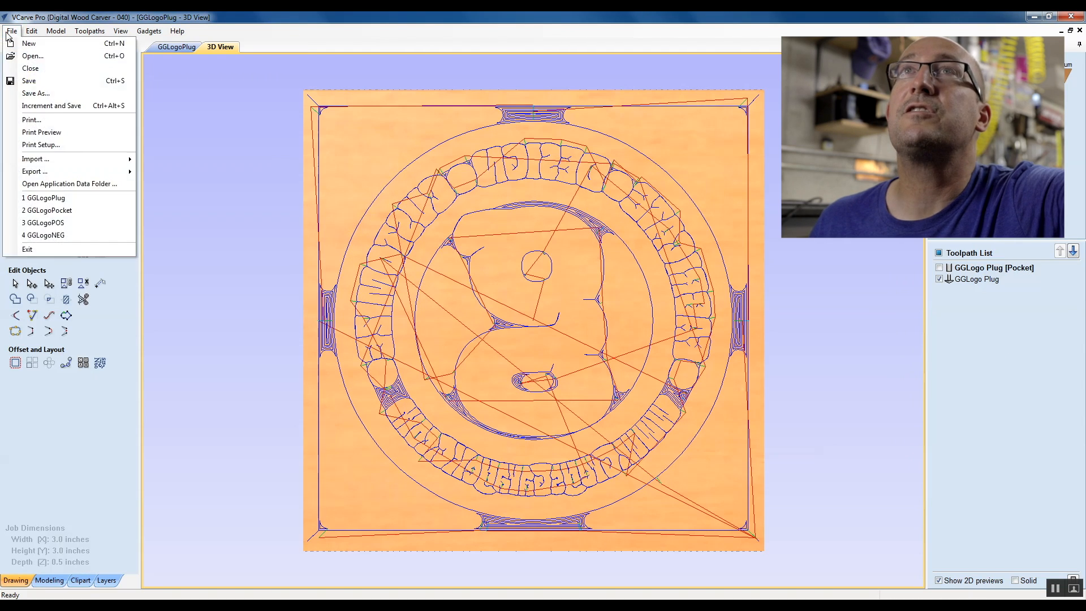
pyautogui.moveTo(29, 81)
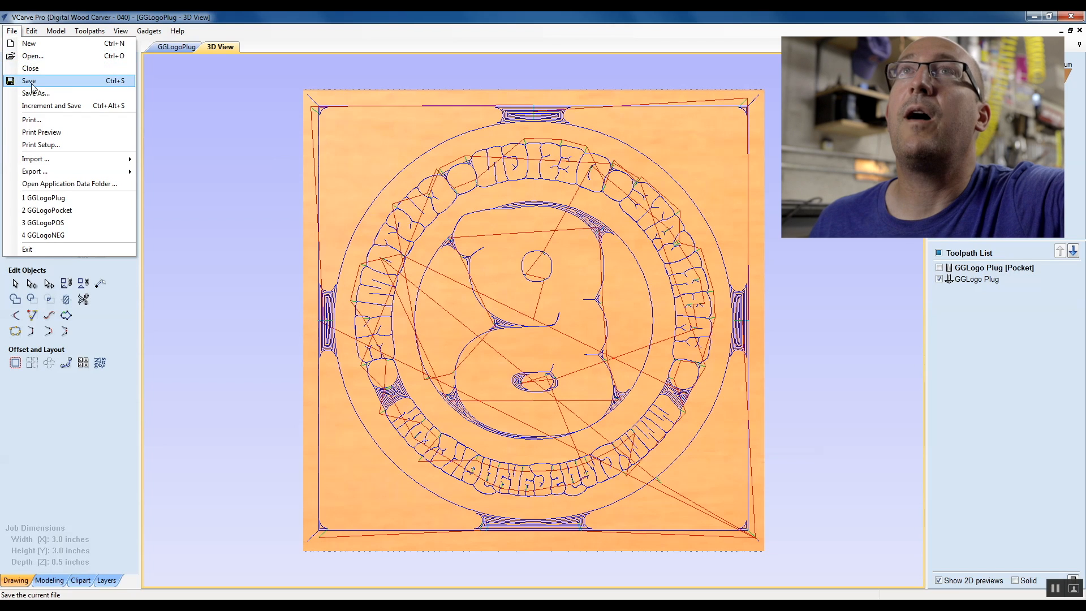
pyautogui.click(28, 81)
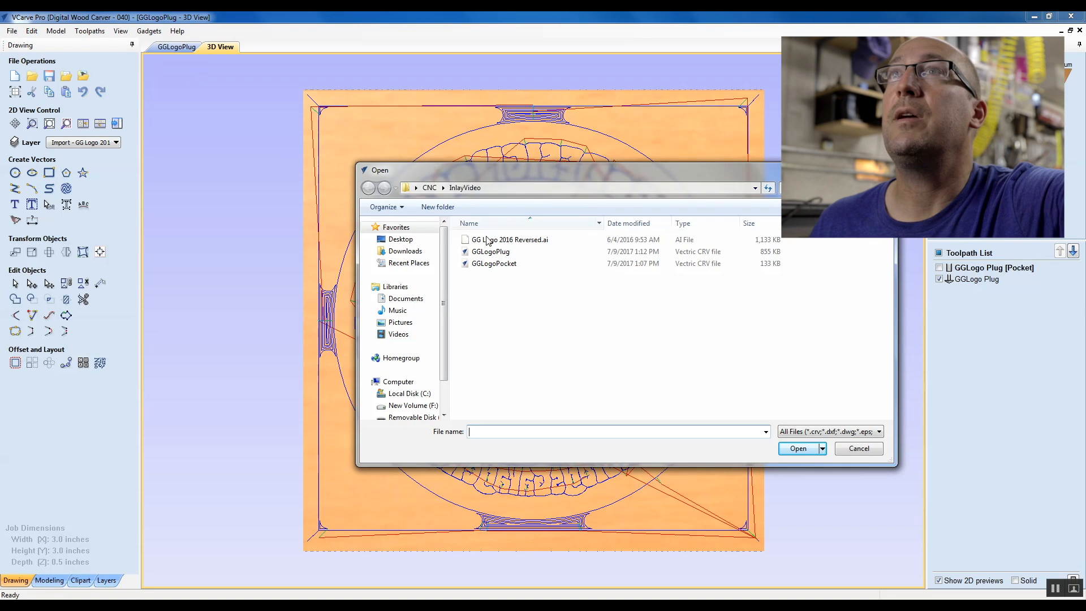
pyautogui.doubleClick(494, 263)
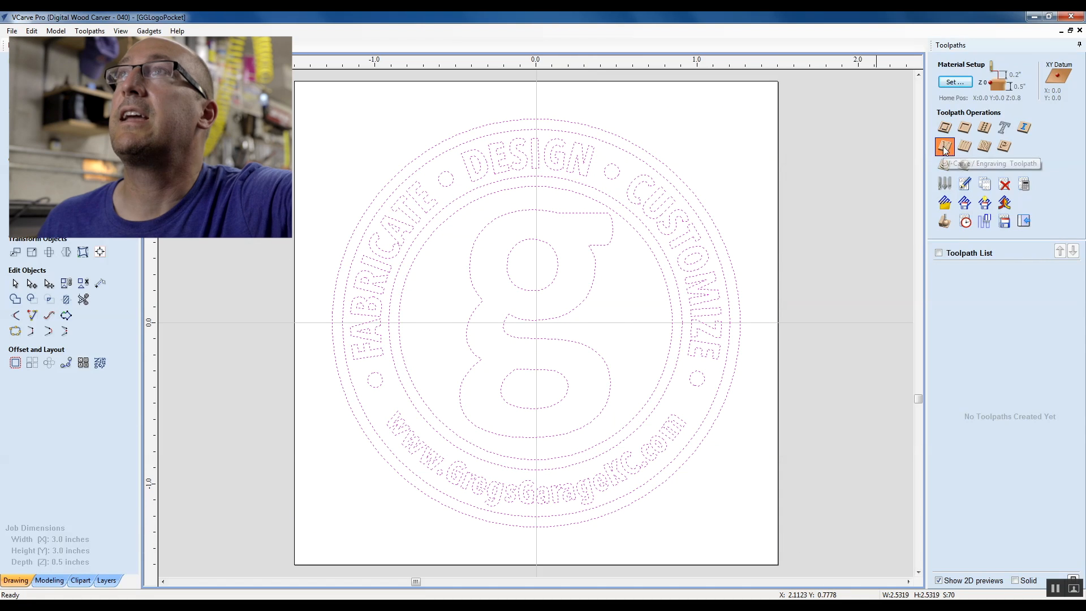
# Calculate V-carve toolpath 'GGLogoPocket' with 0.01 inch start depth and 0.2 inch flat depth
pyautogui.click(943, 146)
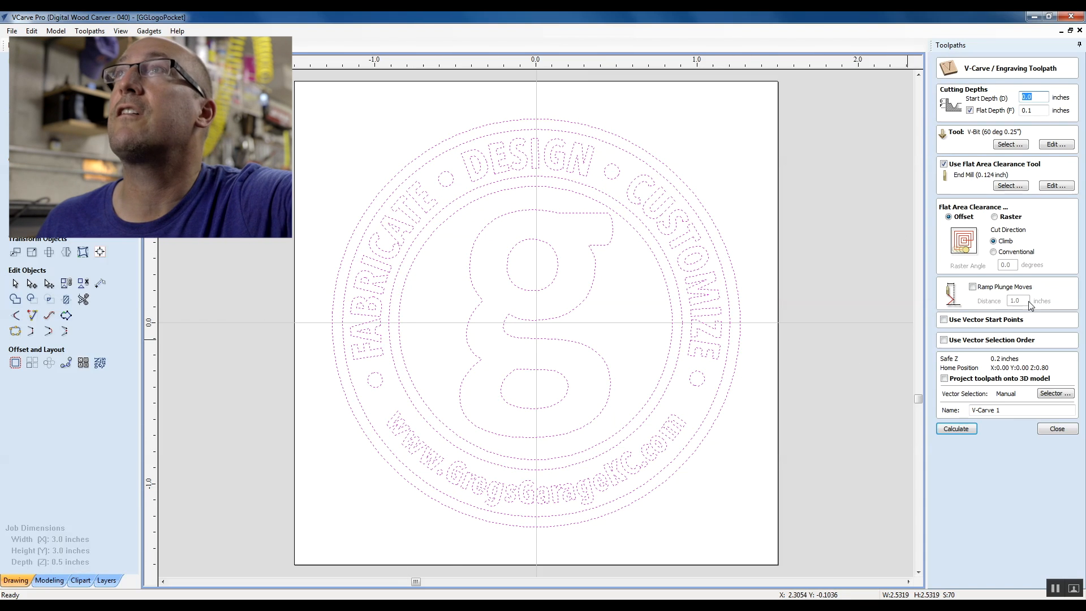
pyautogui.click(1031, 96)
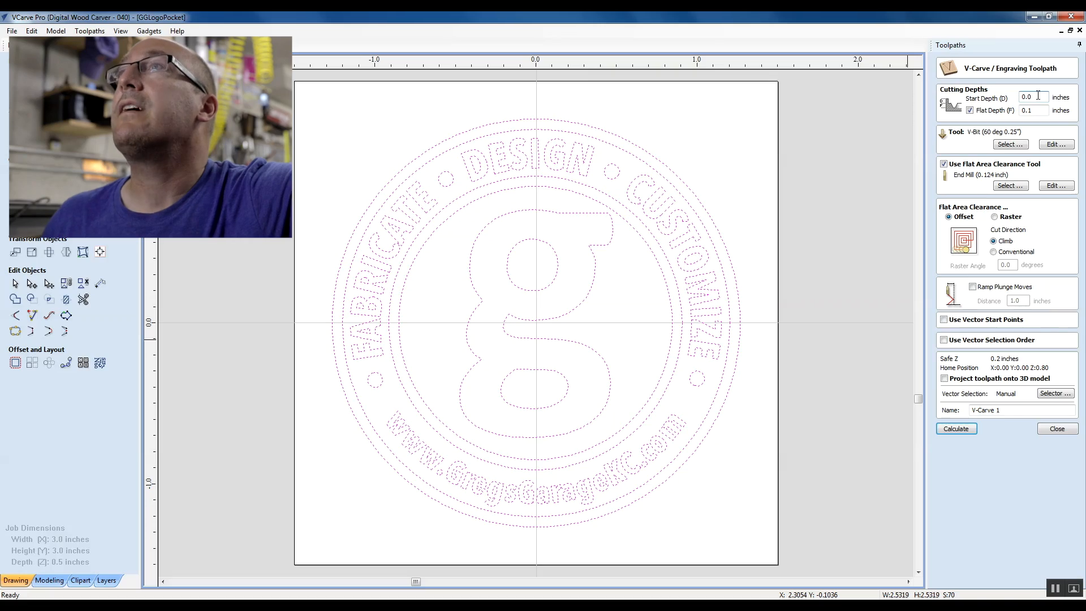
pyautogui.write('0.01')
pyautogui.click(1033, 109)
pyautogui.write('0.2')
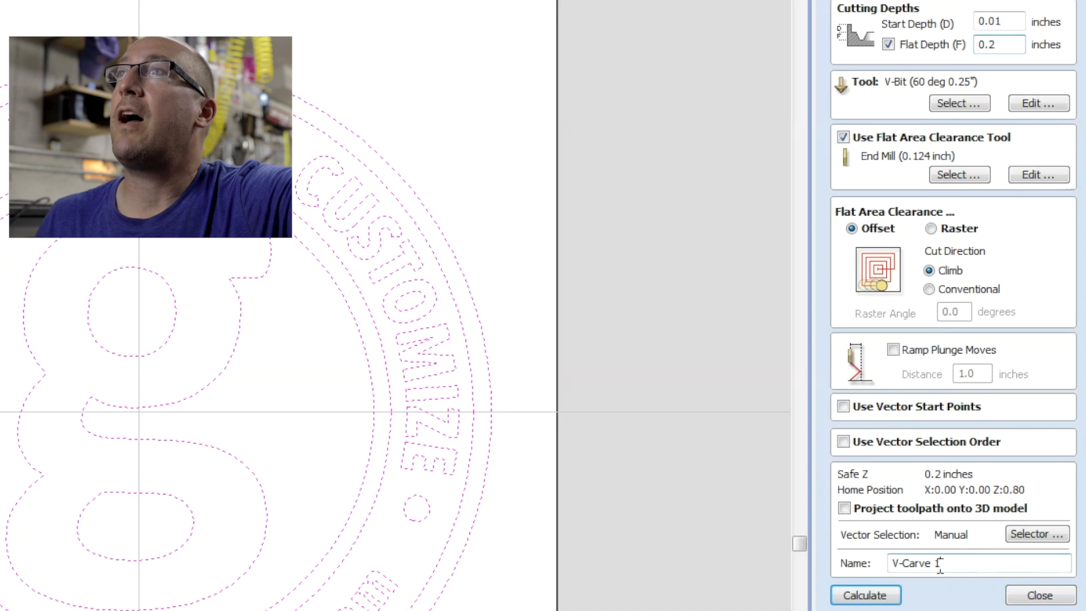
pyautogui.tripleClick(914, 563)
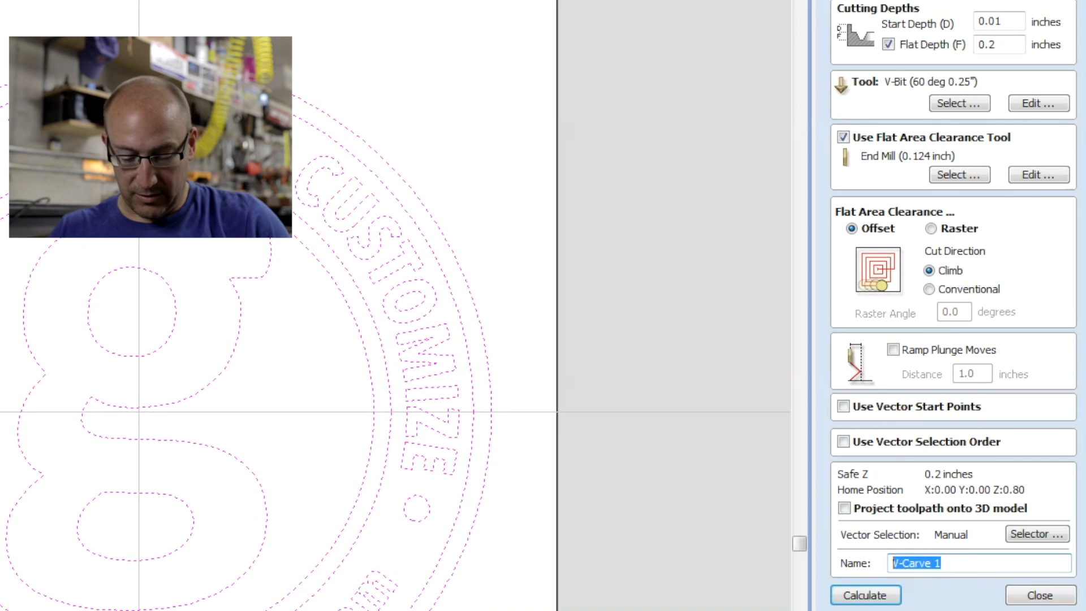
pyautogui.write('GGLogoPocket')
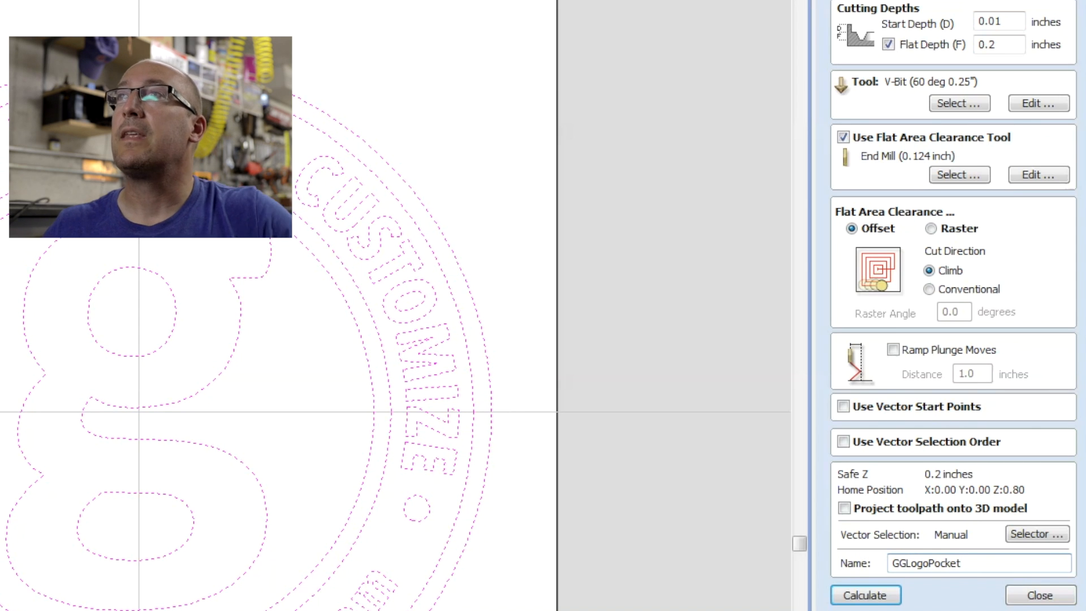
pyautogui.click(864, 594)
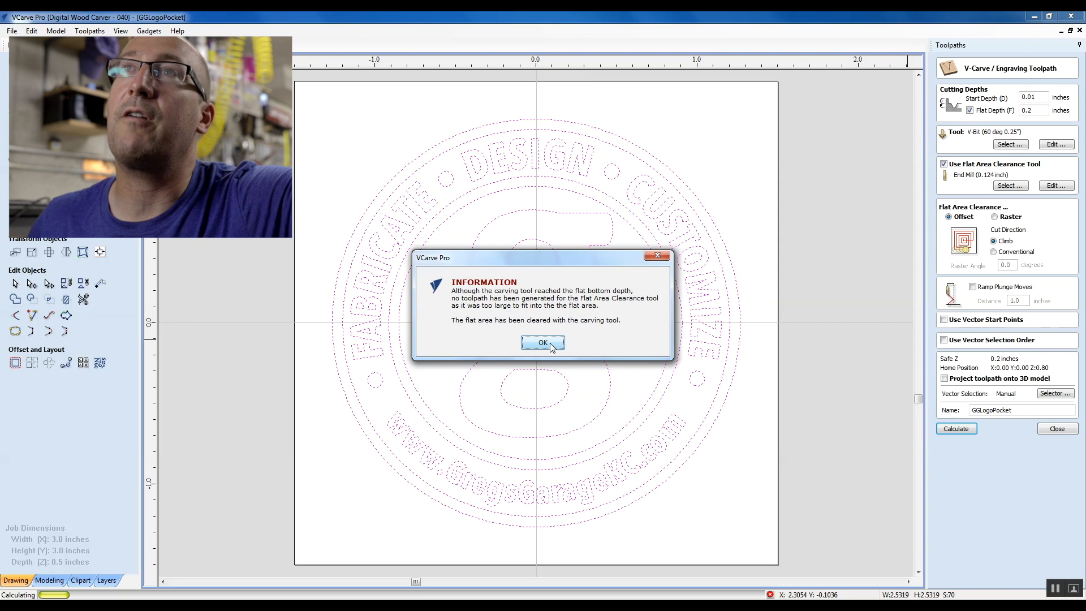
# Dismiss the flat-area clearance notice and preview the GGLogoPocket pocket carving
pyautogui.click(542, 343)
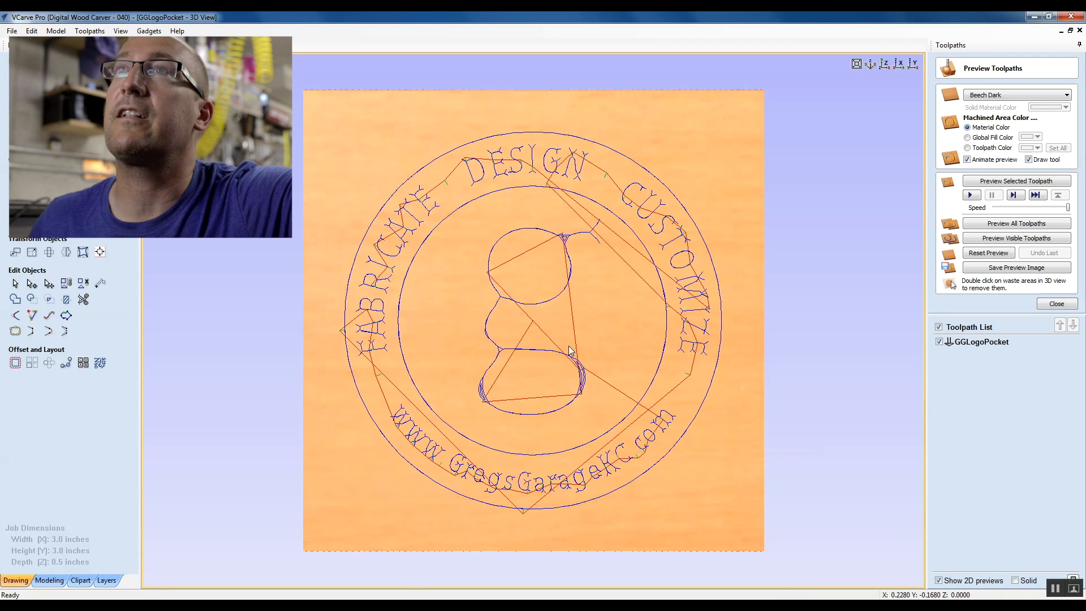
pyautogui.moveTo(571, 389)
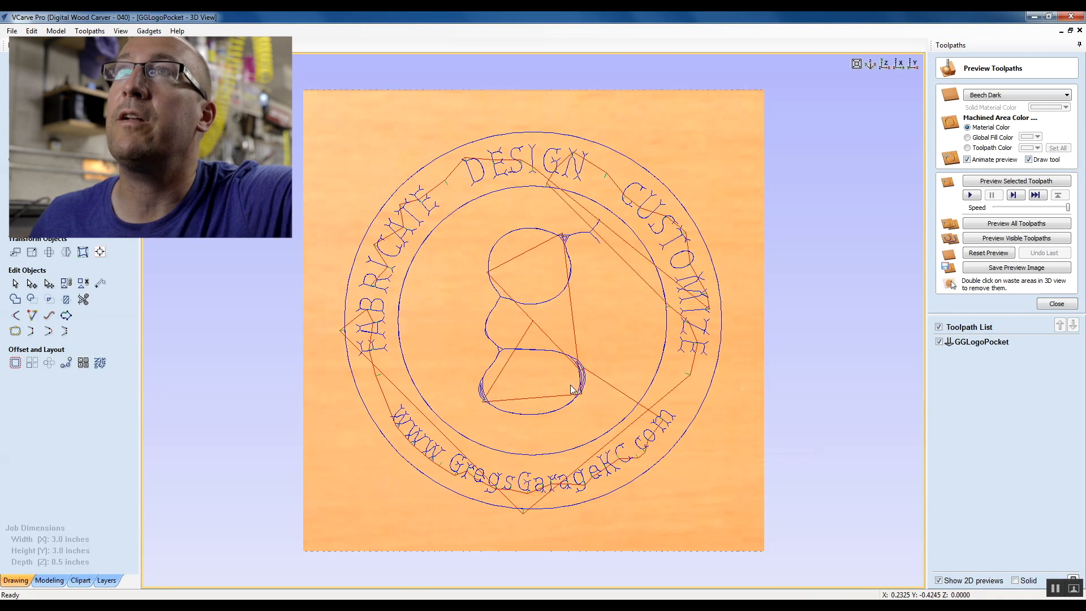
pyautogui.click(971, 194)
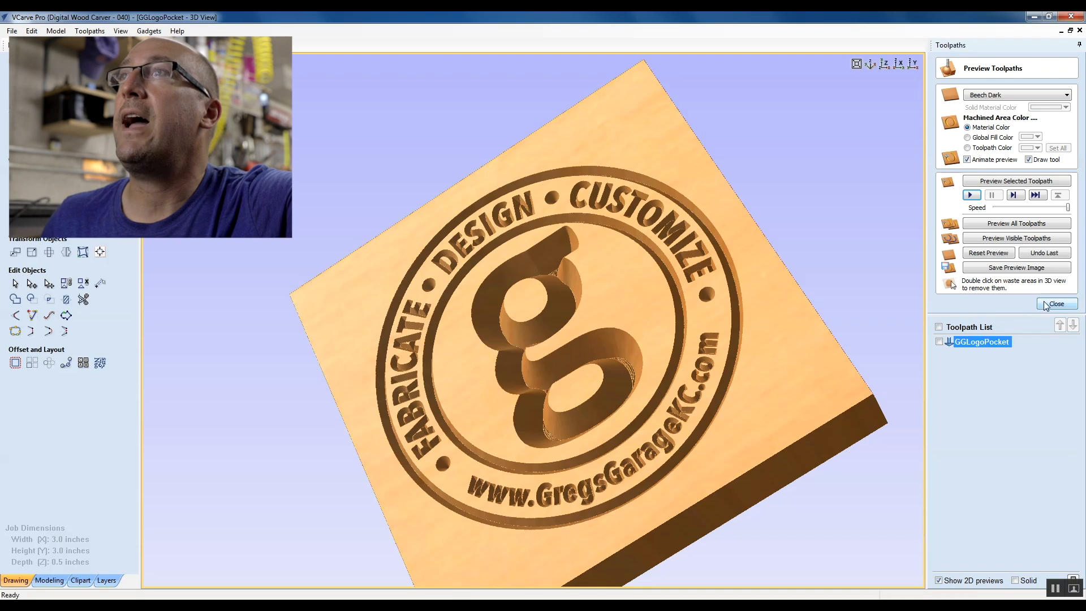
# Close the preview and save the toolpath as '01 GGLogoPocket VBIT 60'
pyautogui.click(1055, 303)
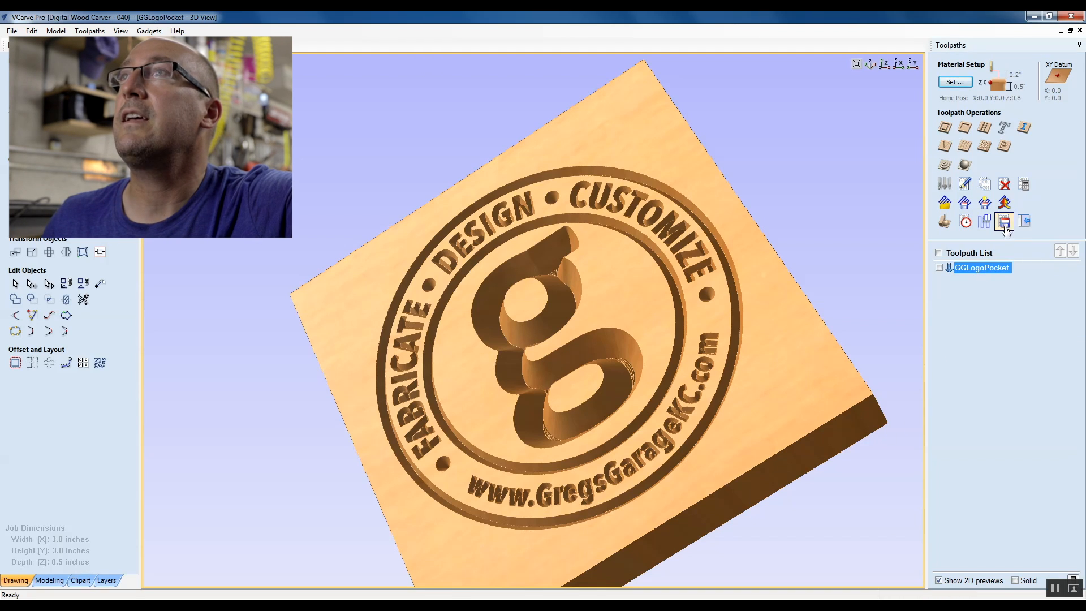
pyautogui.click(1003, 221)
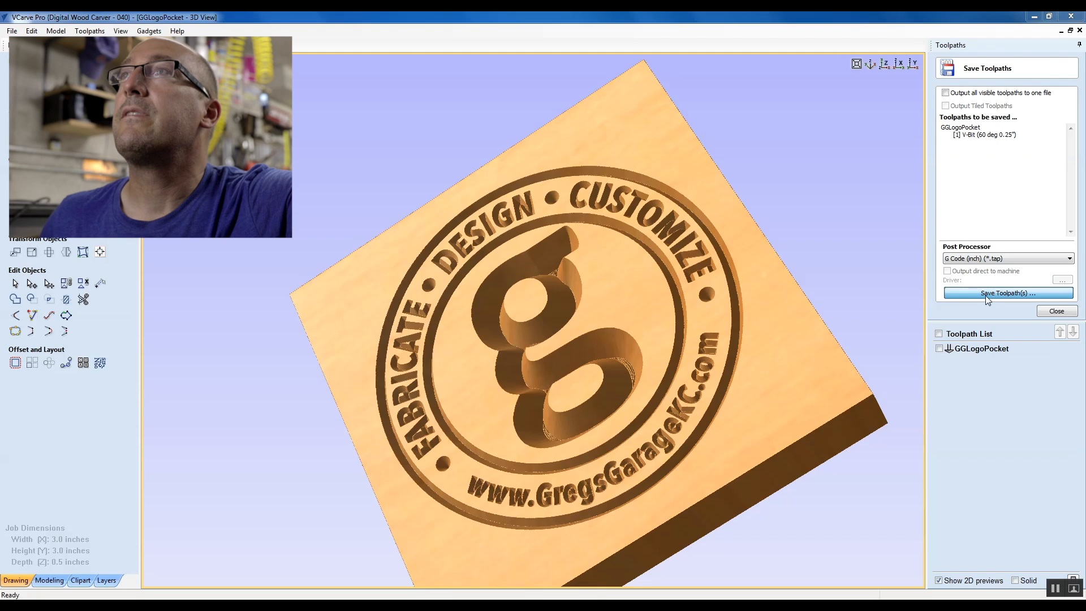
pyautogui.click(1005, 292)
pyautogui.write('01 GGLogoPocket V')
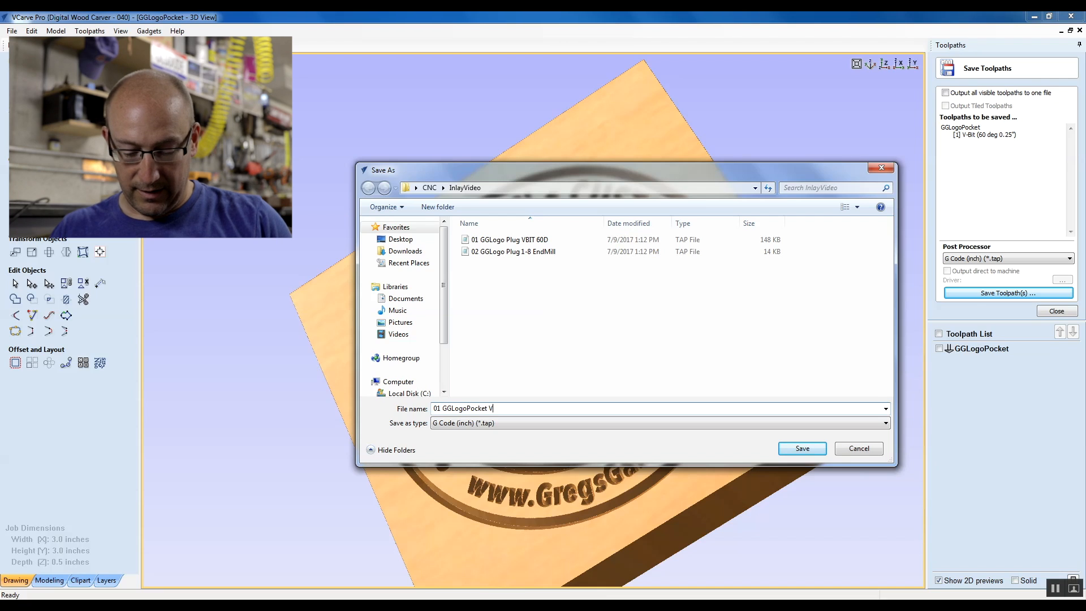
pyautogui.write('BIT 60')
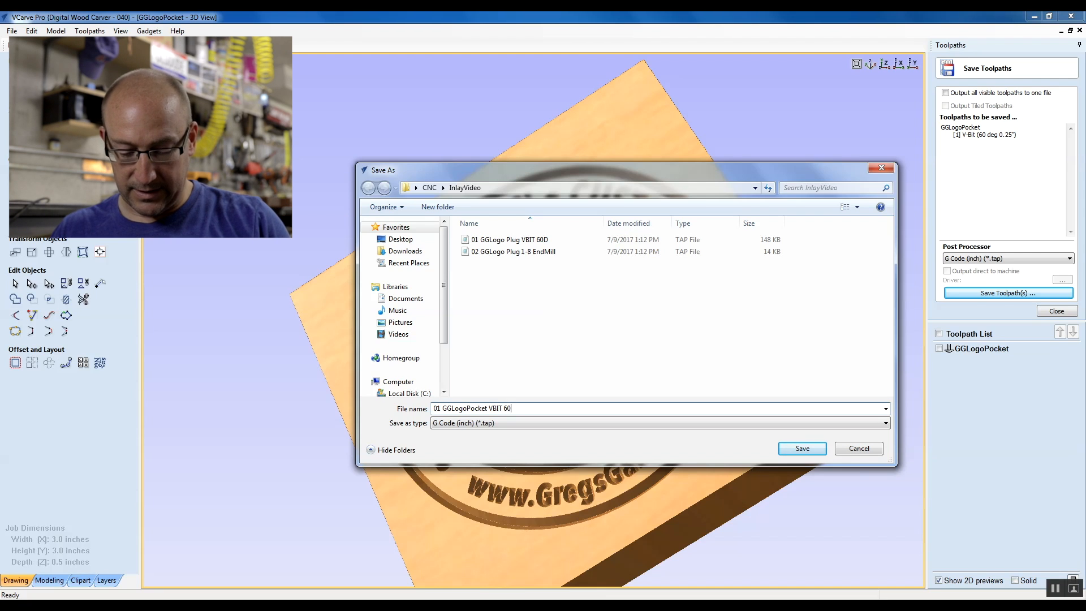
pyautogui.click(801, 448)
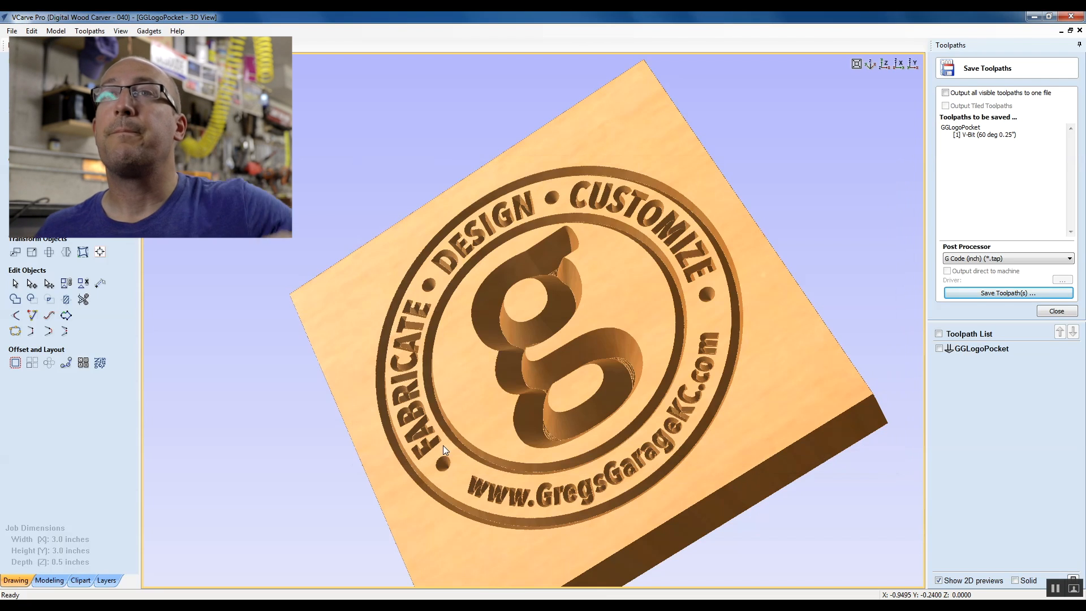